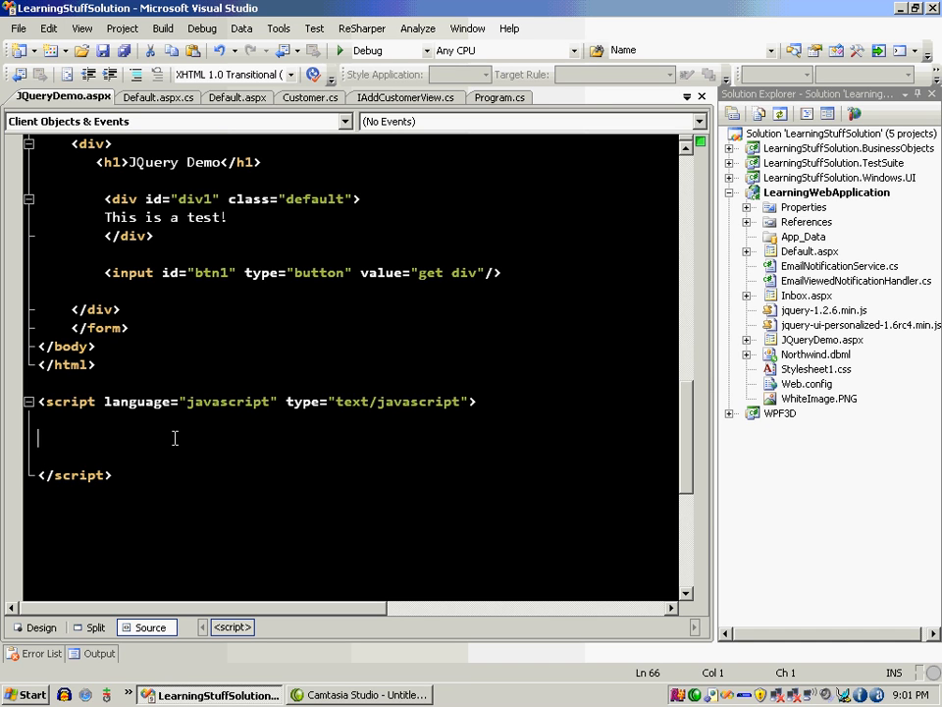
- Write an empty $(document).ready(function() { }); handler in the script tag and save
key("Ctrl+S")
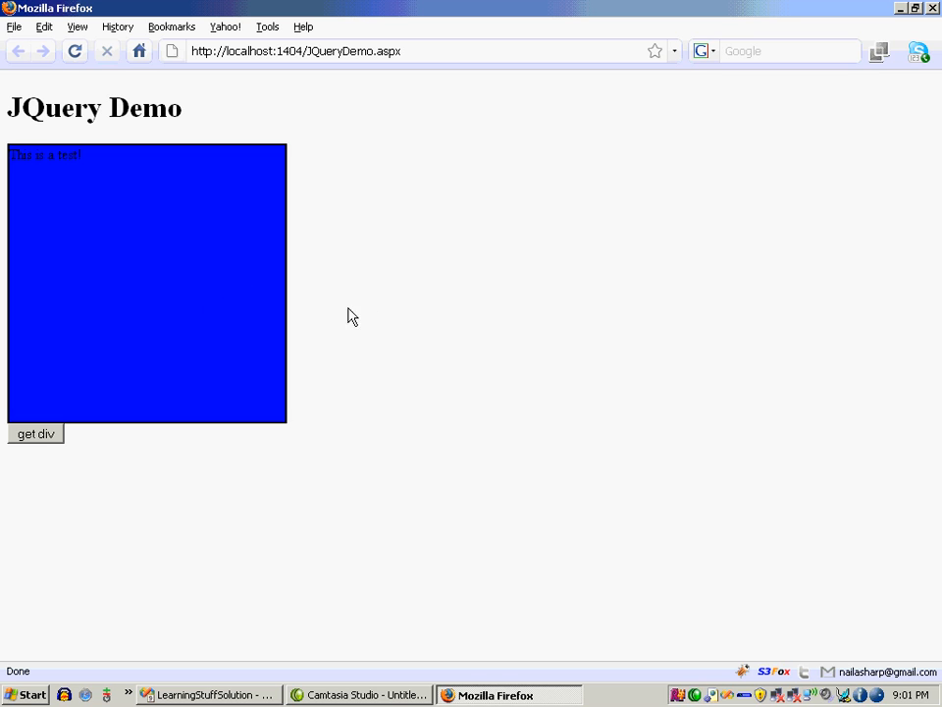
mouse_move(336, 319)
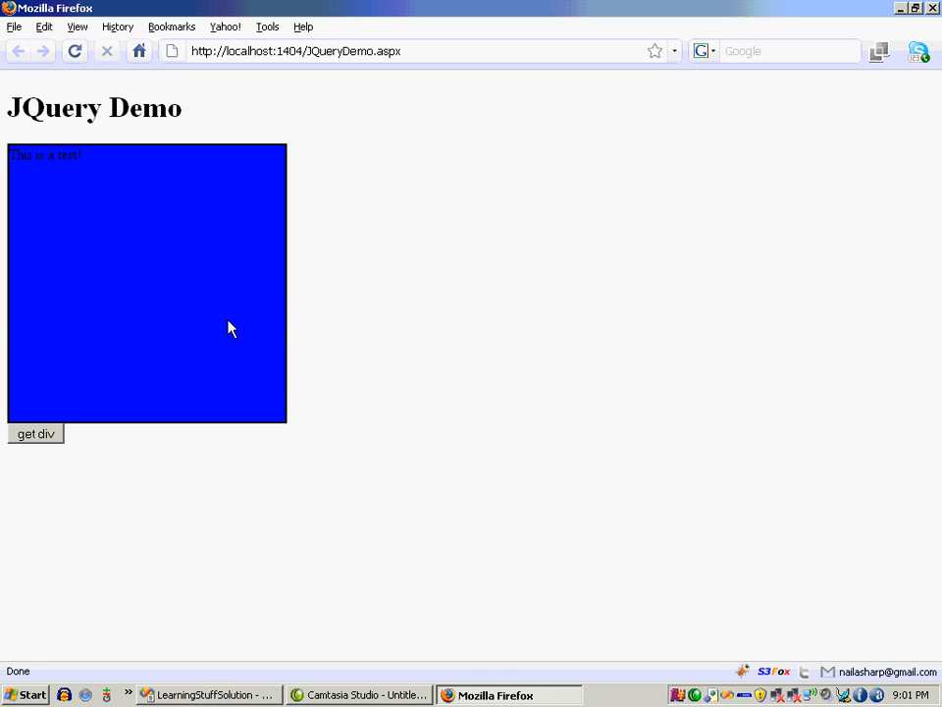
mouse_move(325, 318)
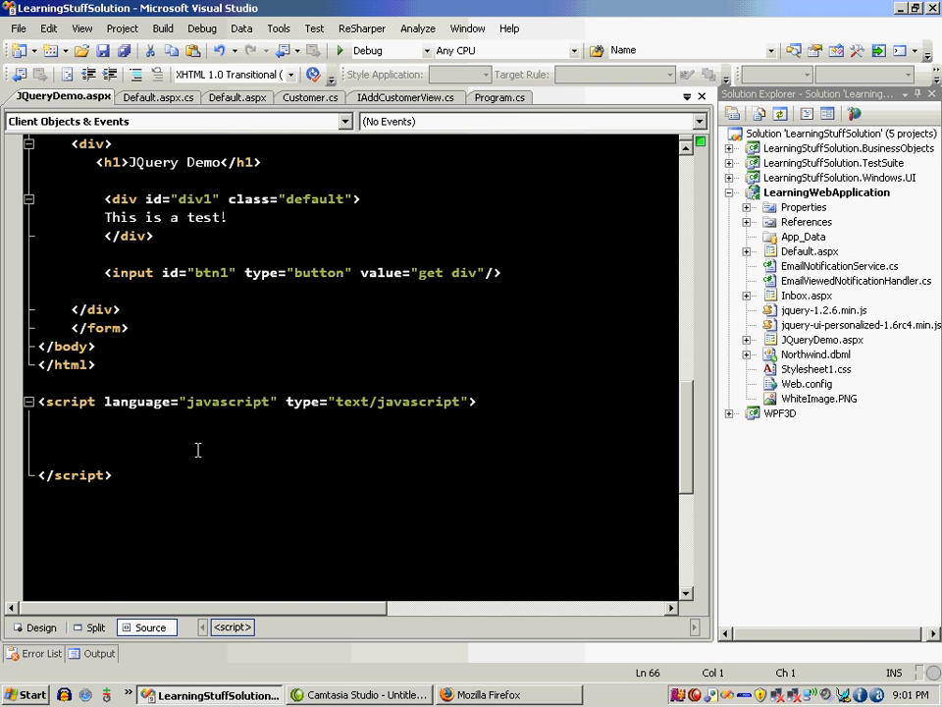
type("$(document).readery")
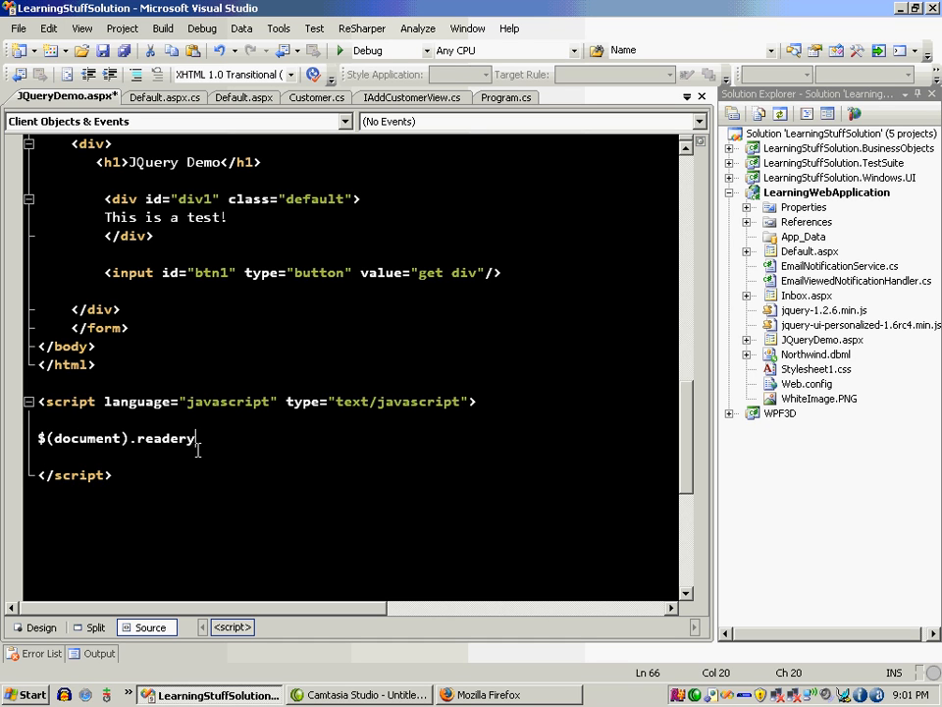
key("BackSpace")
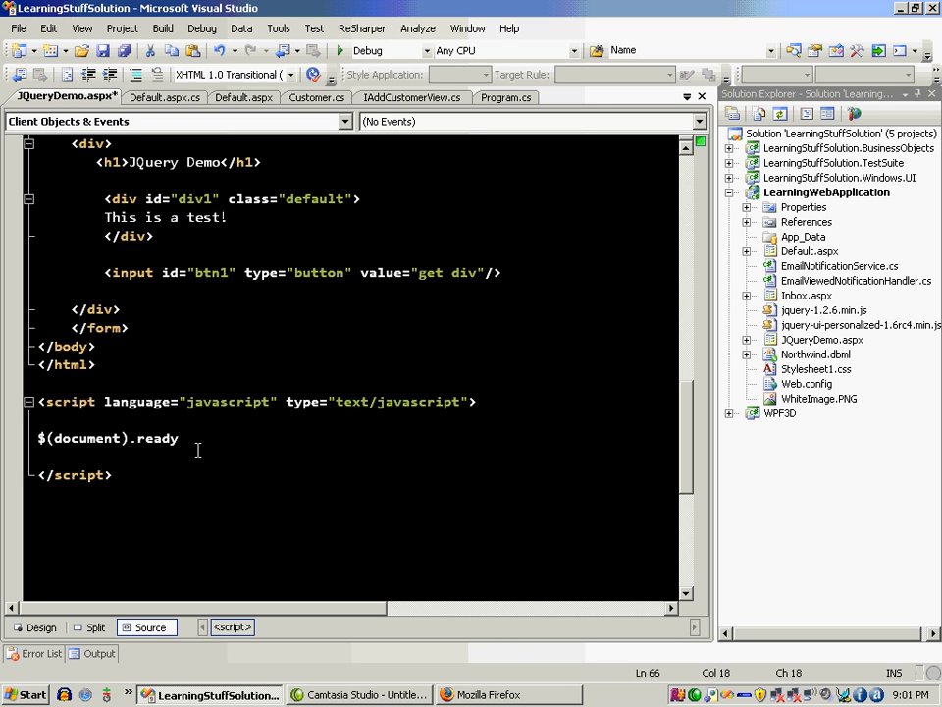
type("(")
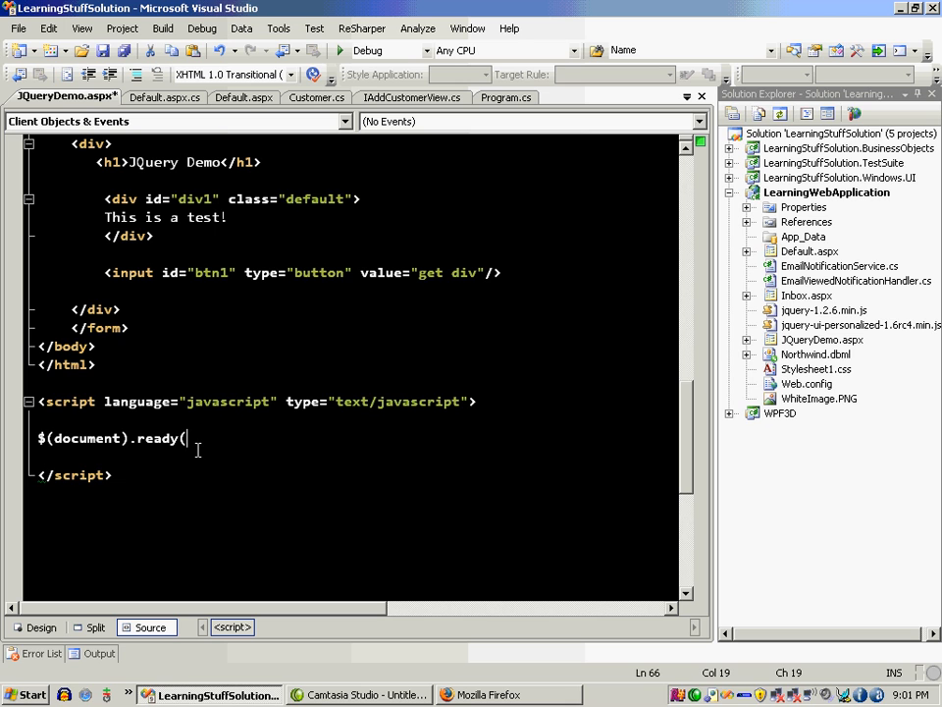
double_click(85, 438)
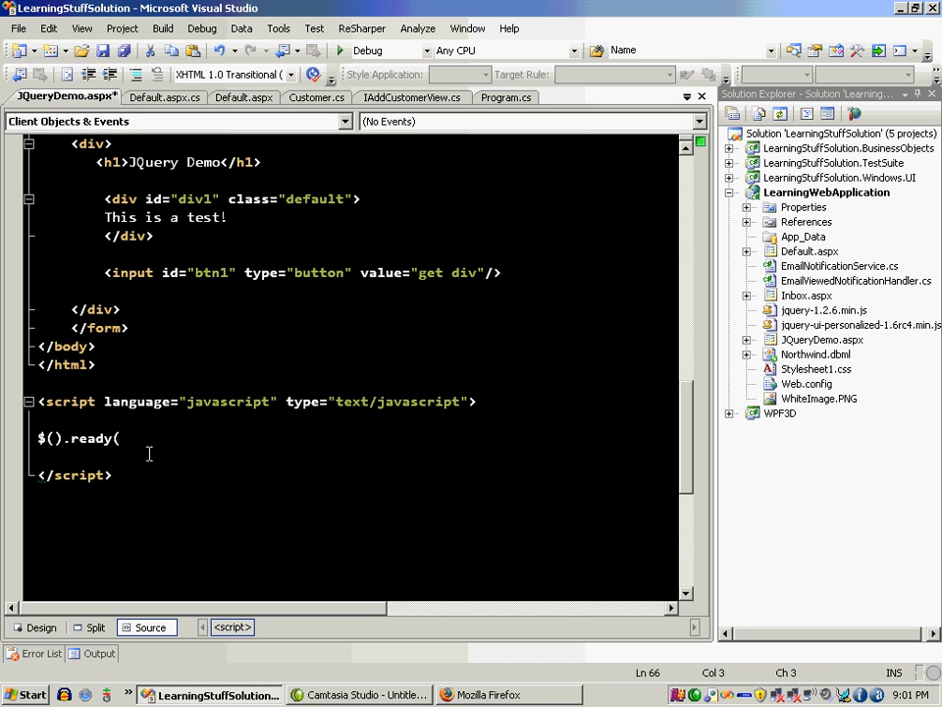
type("document")
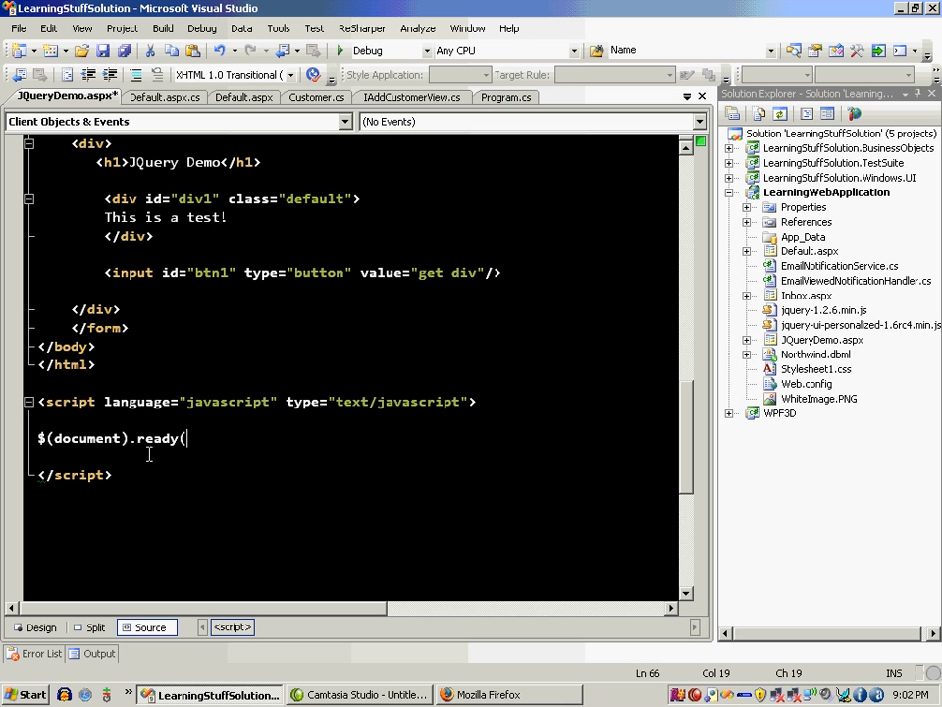
type("function")
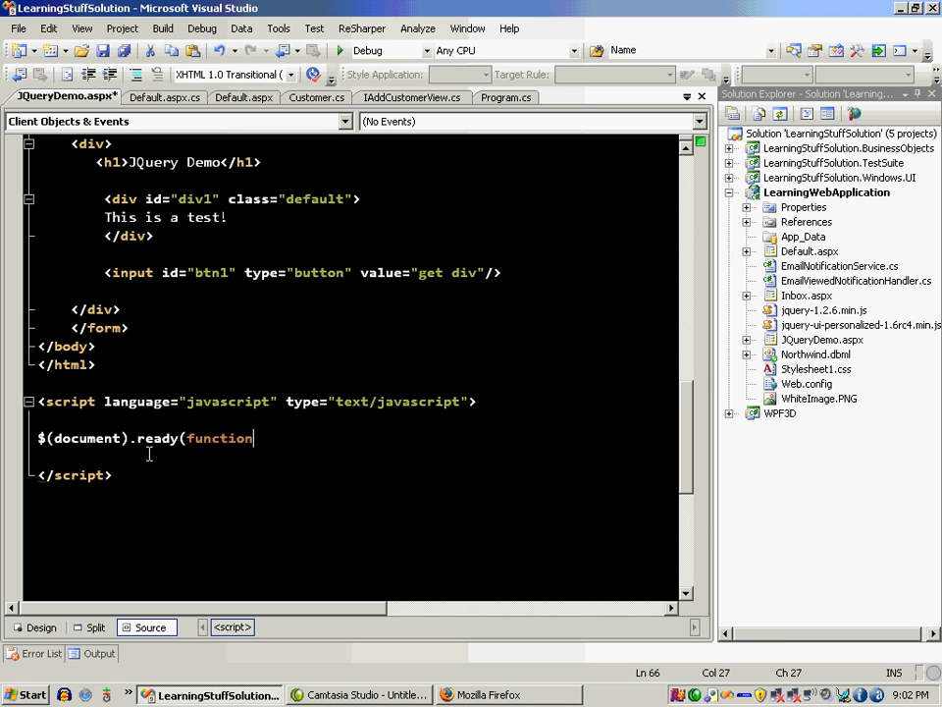
type("() {")
type("});")
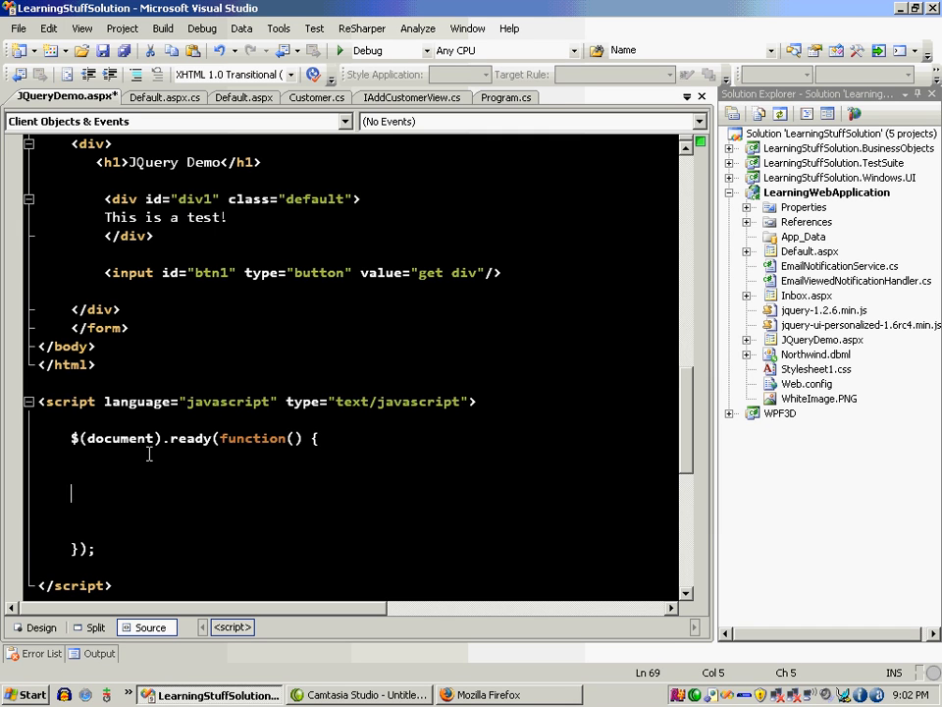
key("ctrl+s")
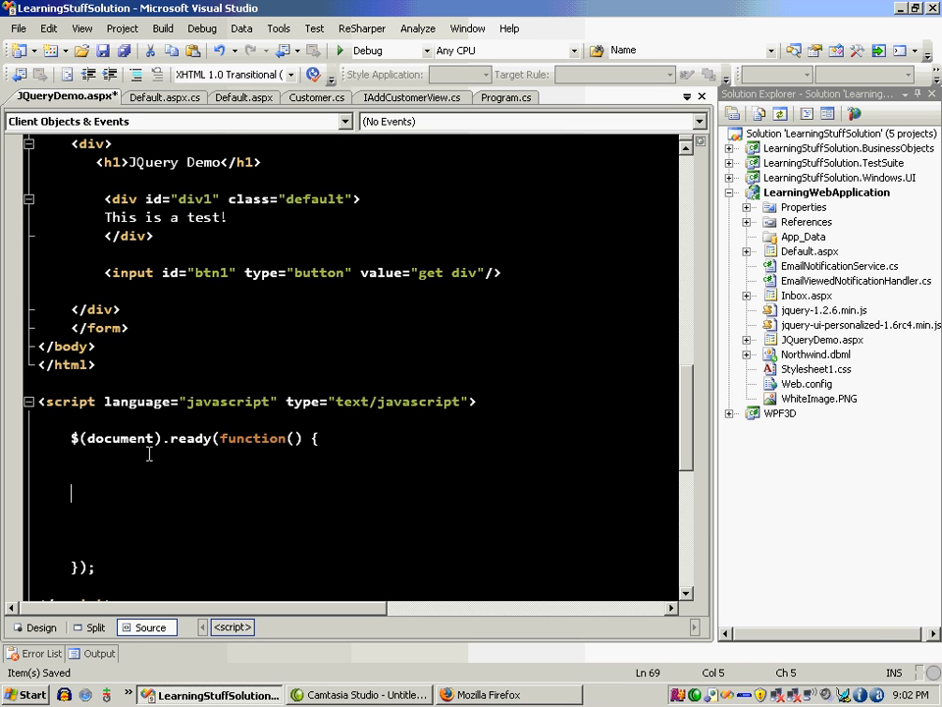
- Add a $("#div1").click(function() handler inside the ready block
type("$(\"")
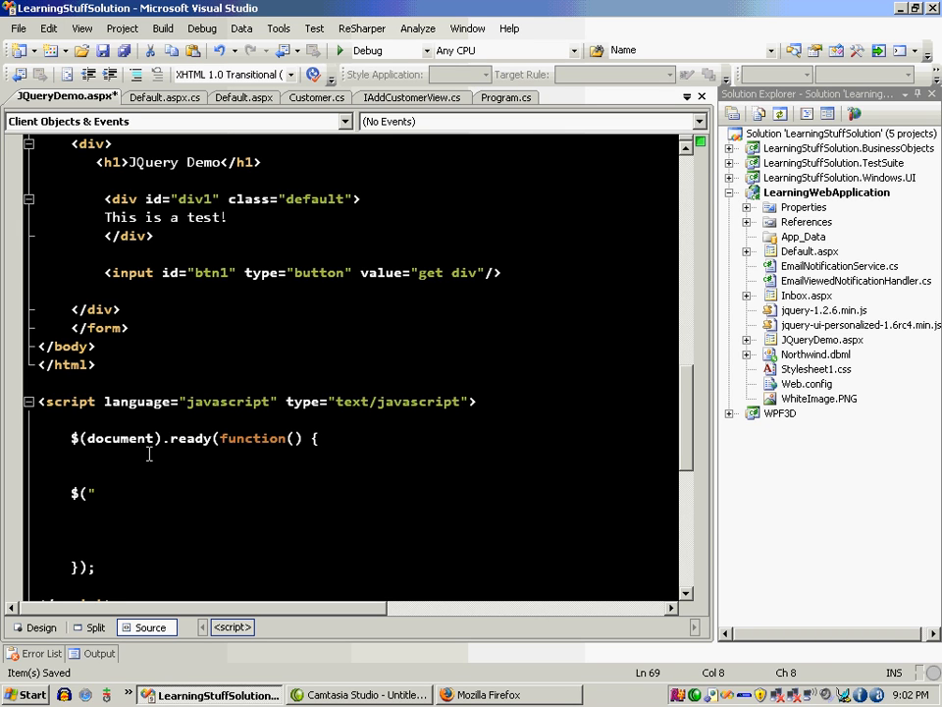
type("#div1\")")
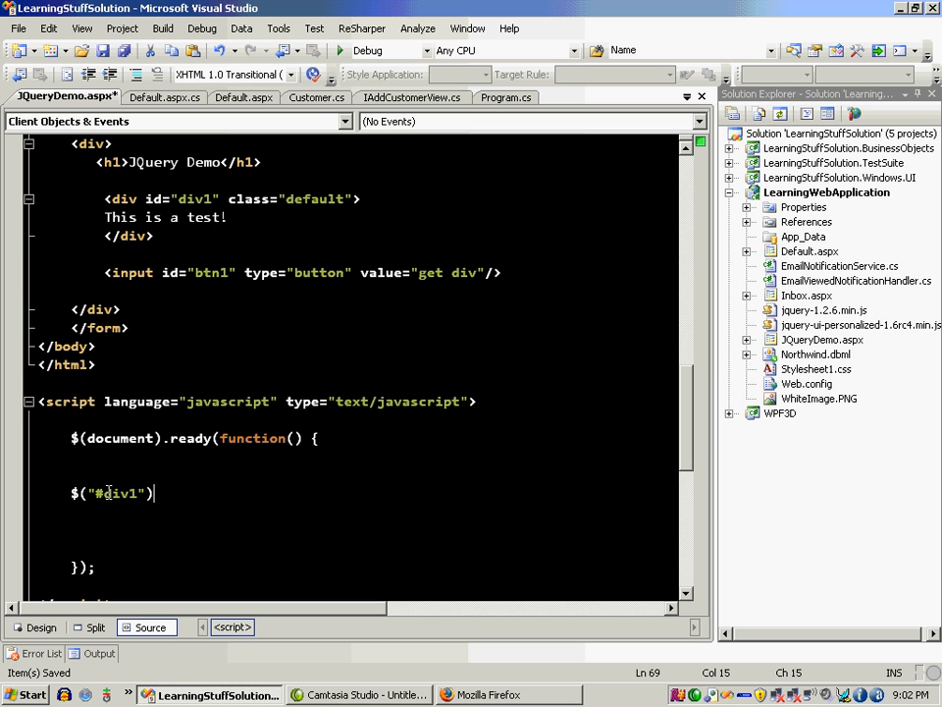
type(".")
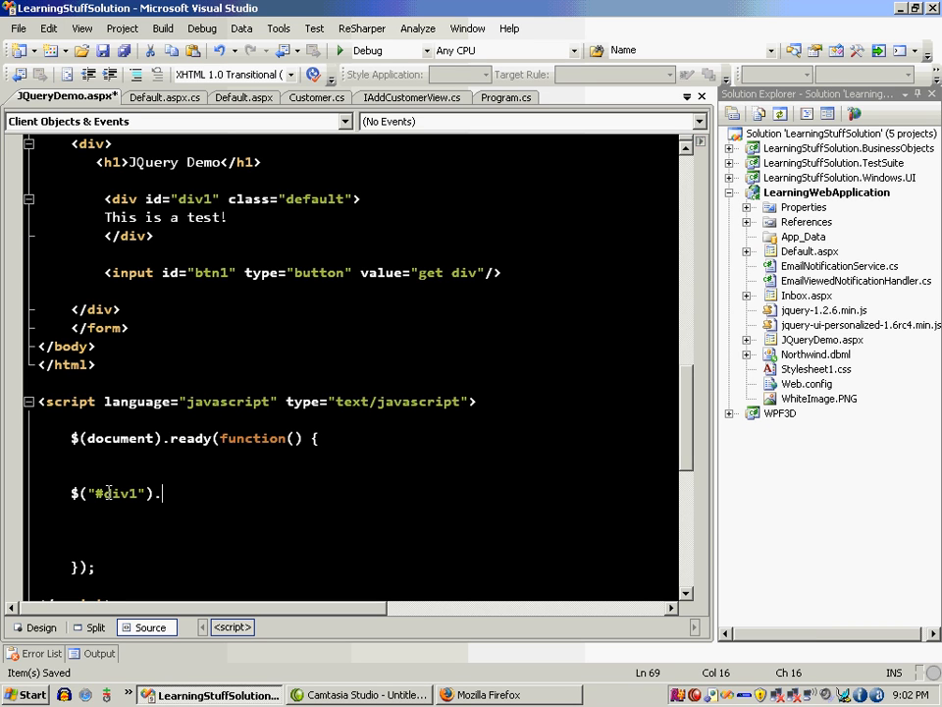
type("click(functio")
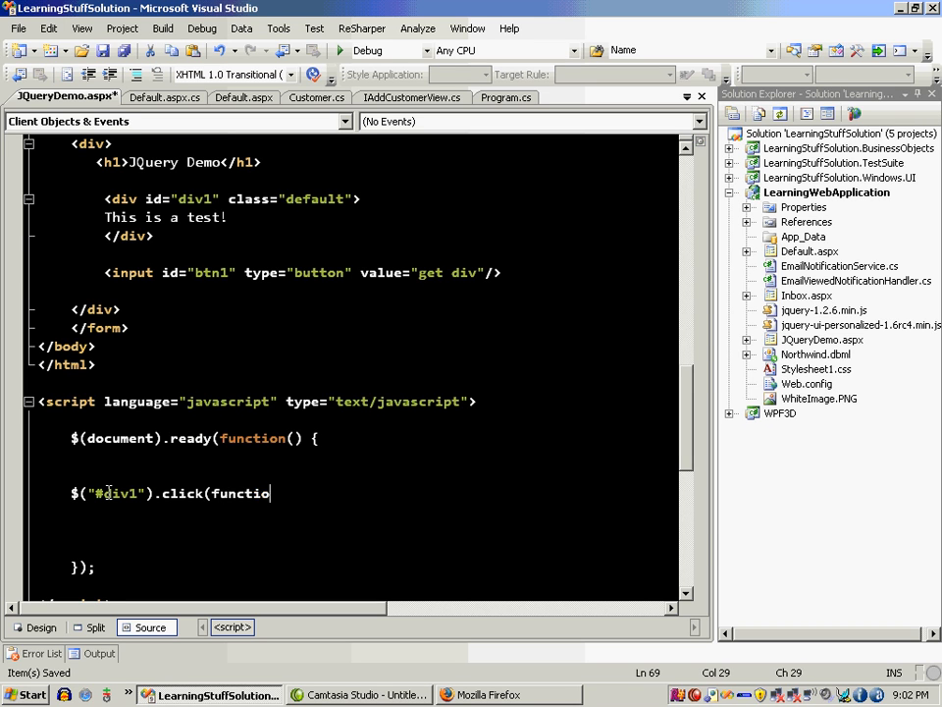
type("n)")
type("});")
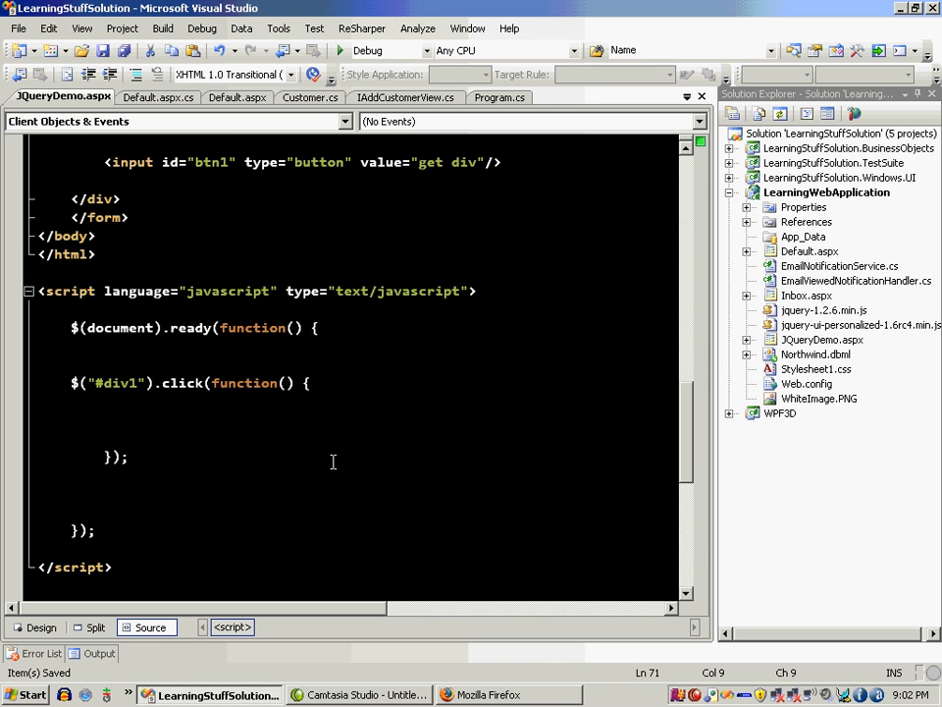
- Set $(this) background-color to yellow and confirm the box turns yellow in Firefox
type("$")
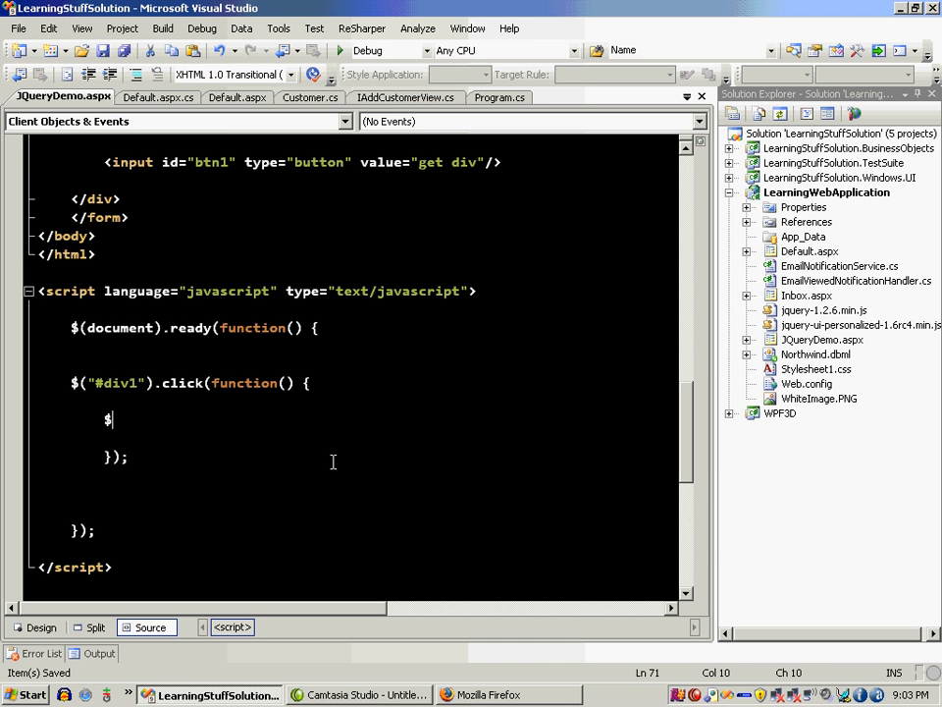
type("(this).css")
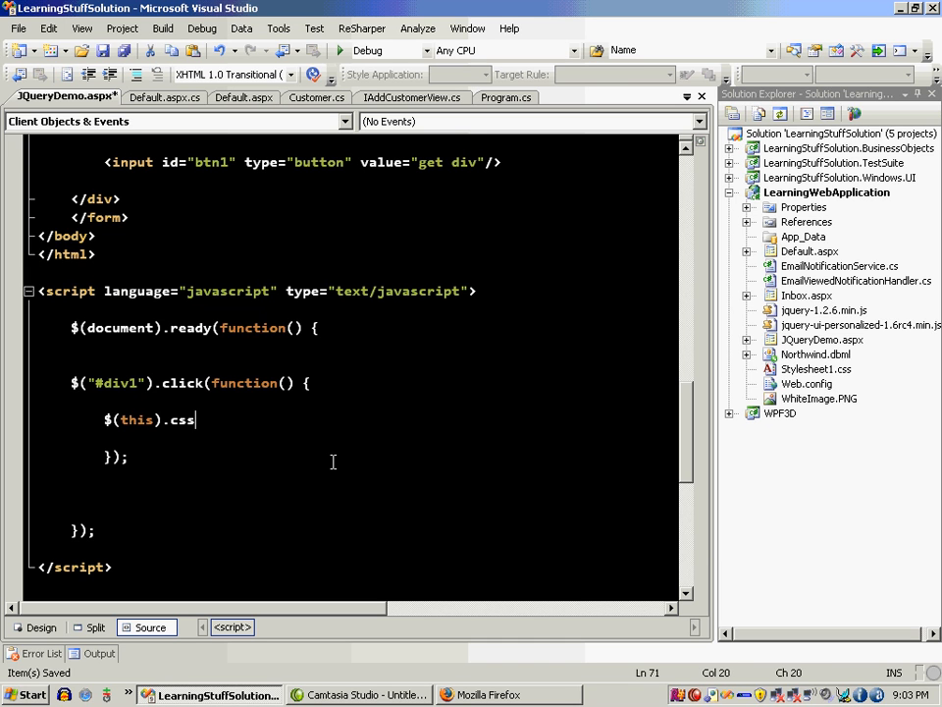
type("(\"background-co")
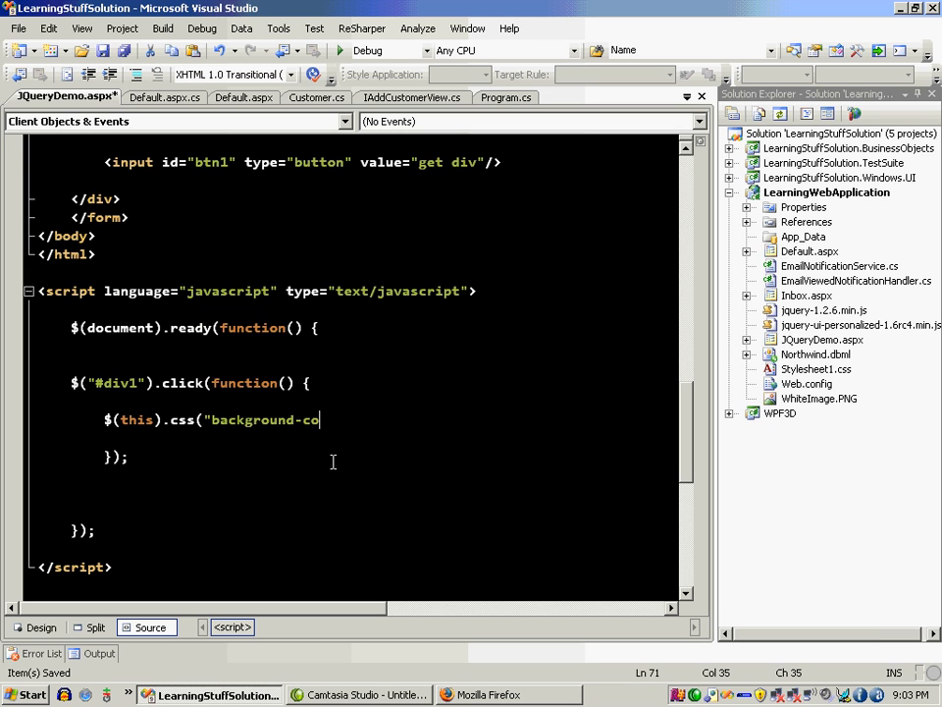
type("lor\",")
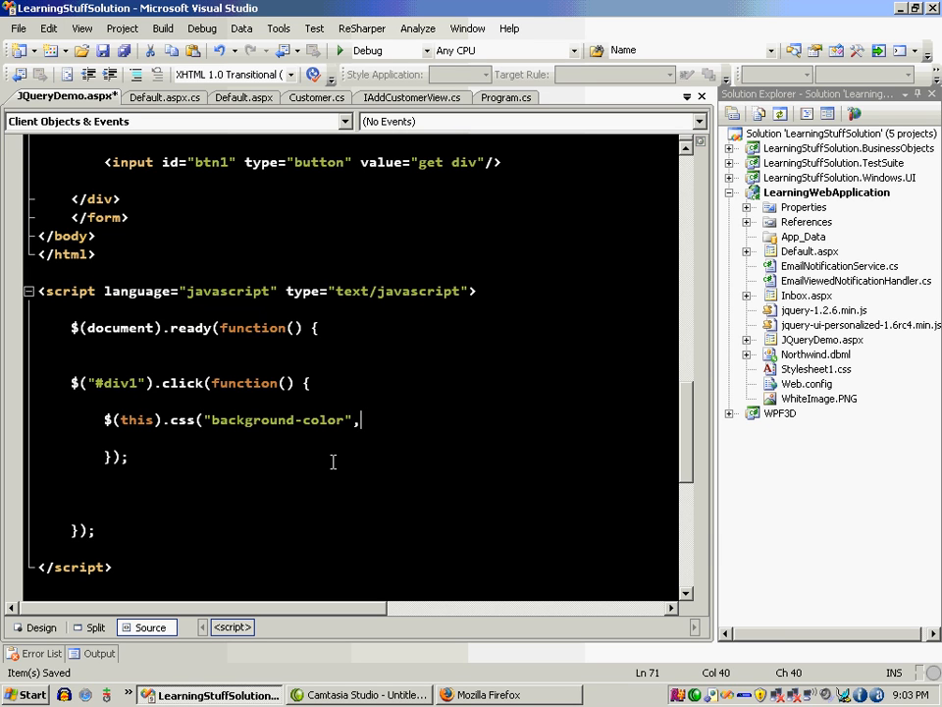
type("\"hi")
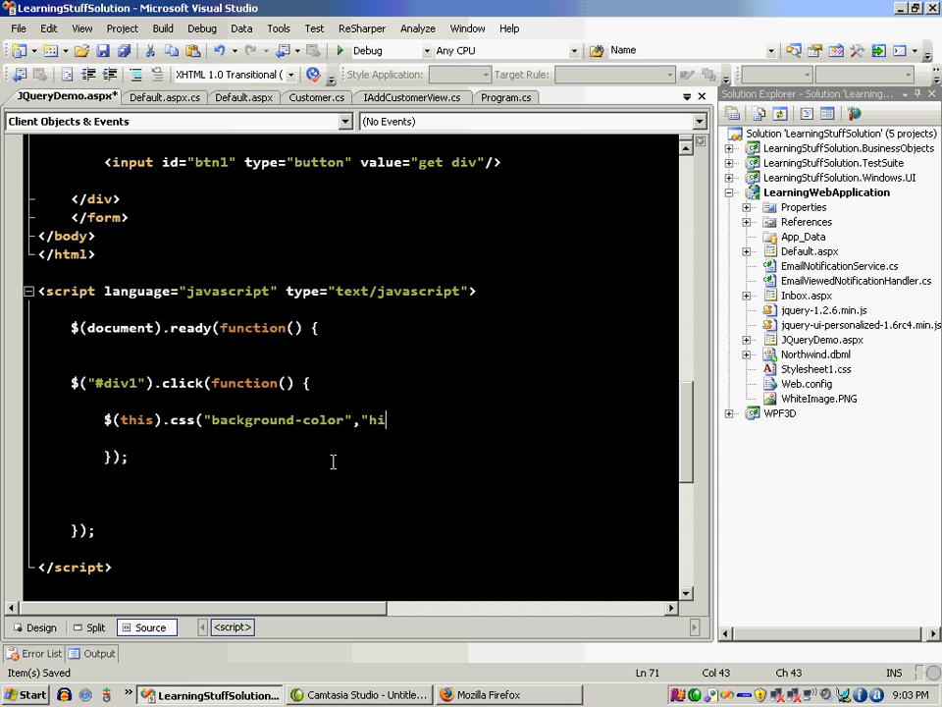
type("ghlight\"")
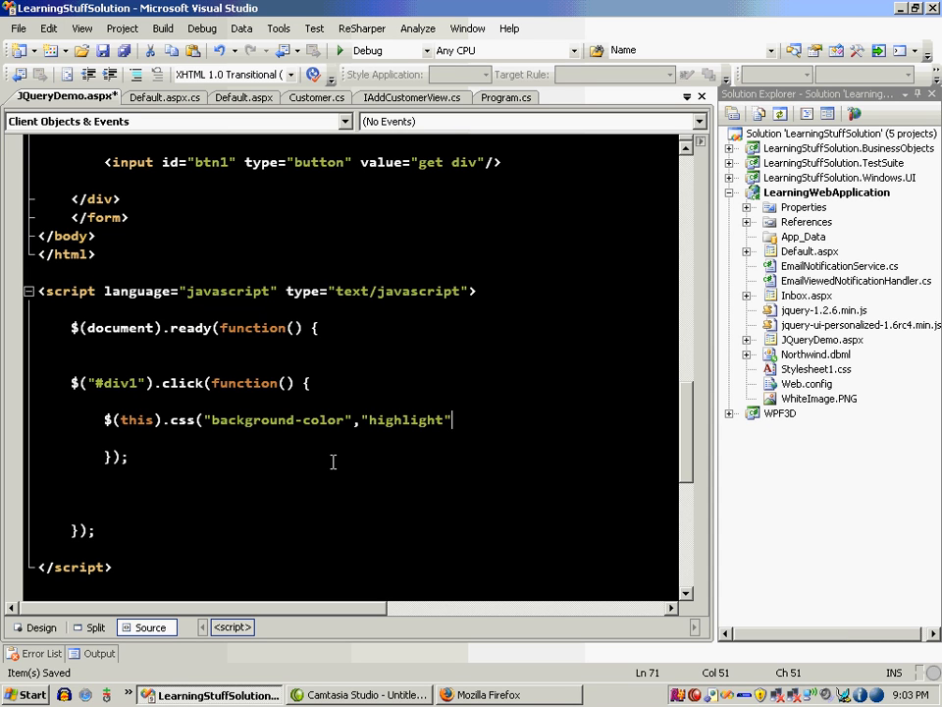
type("e")
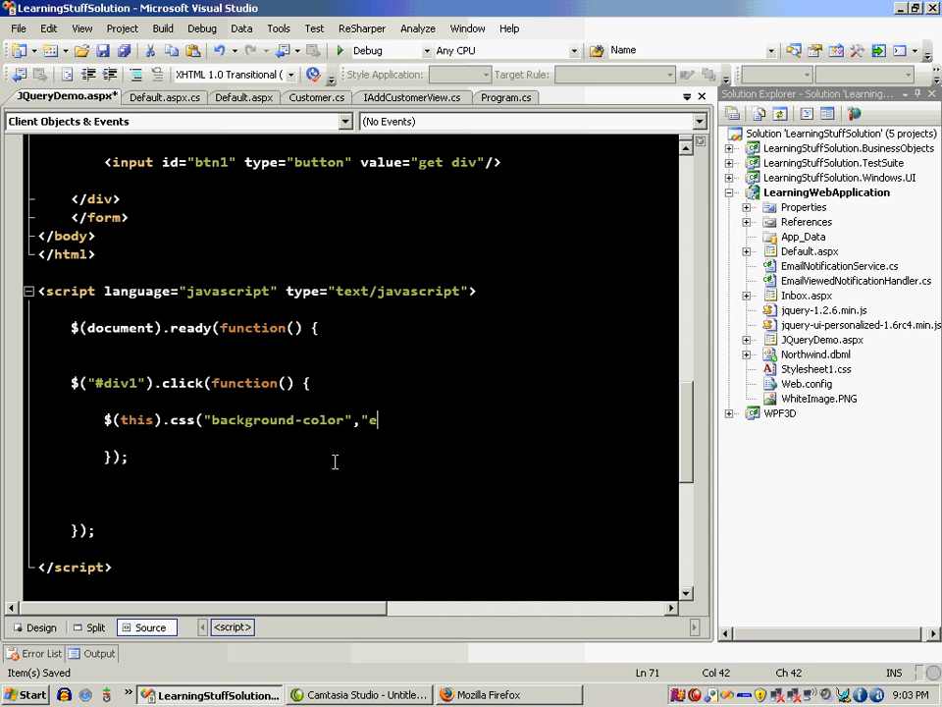
type("ellow\")")
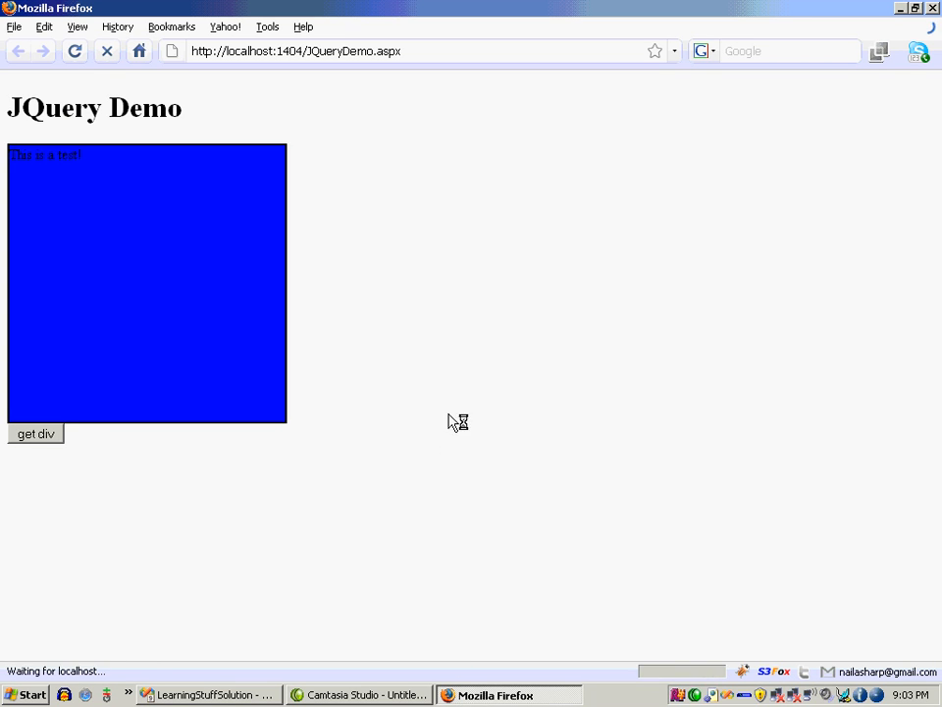
left_click(35, 434)
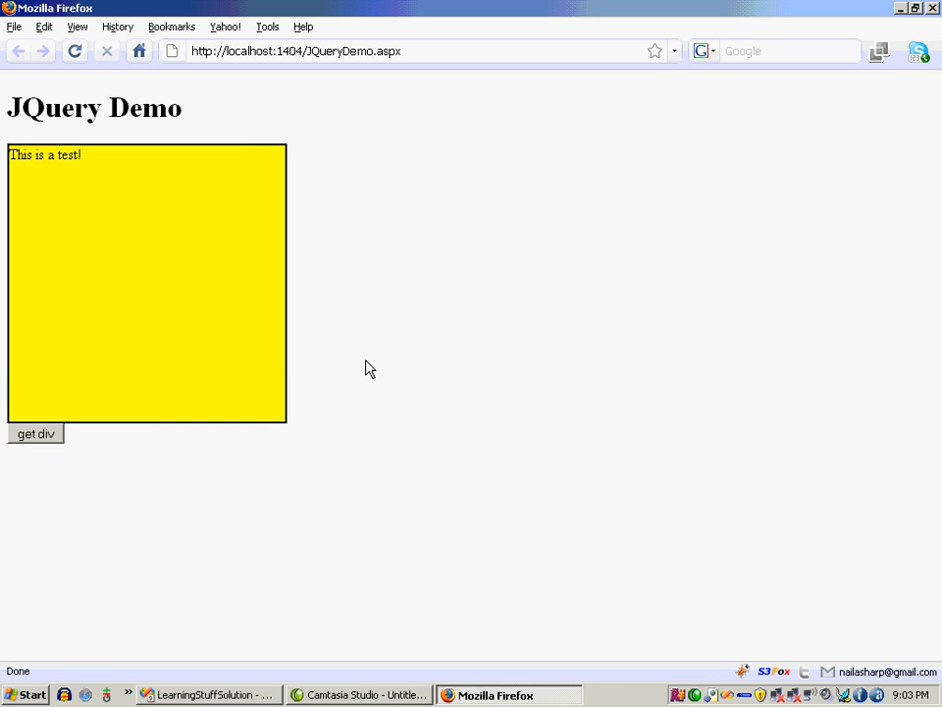
left_click(211, 695)
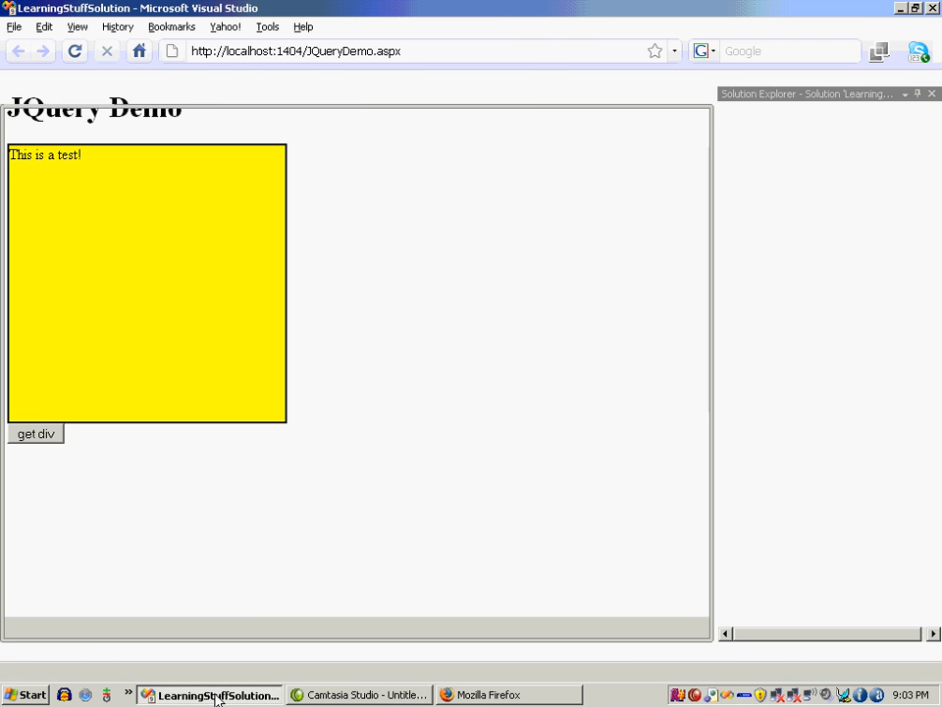
- Replace the css("background-color", "yellow") call with addClass("highlight")
left_click(203, 694)
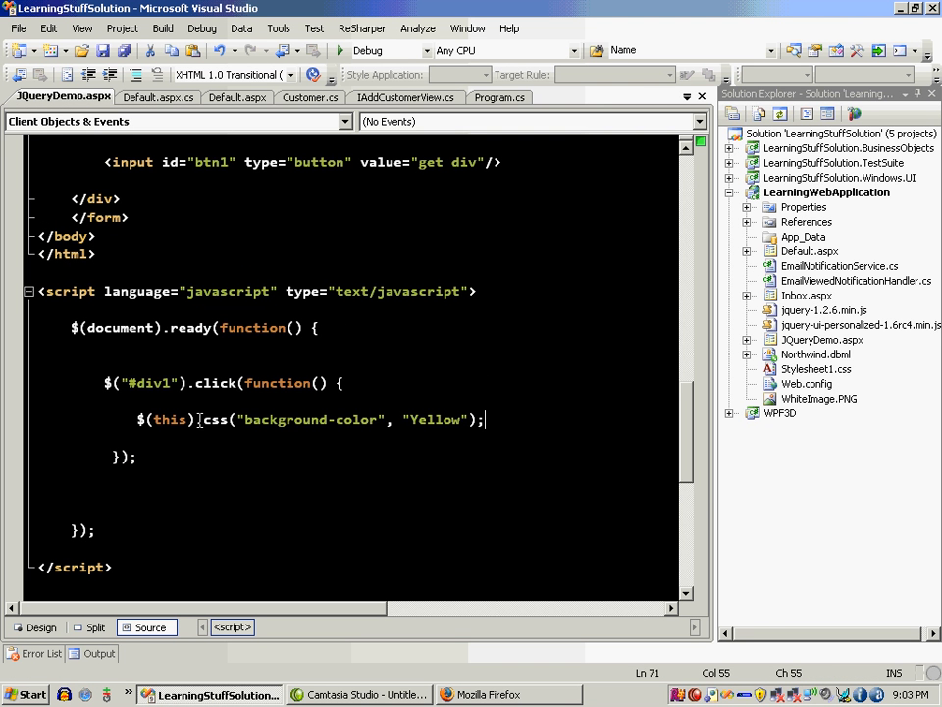
left_click_drag(196, 419, 486, 419)
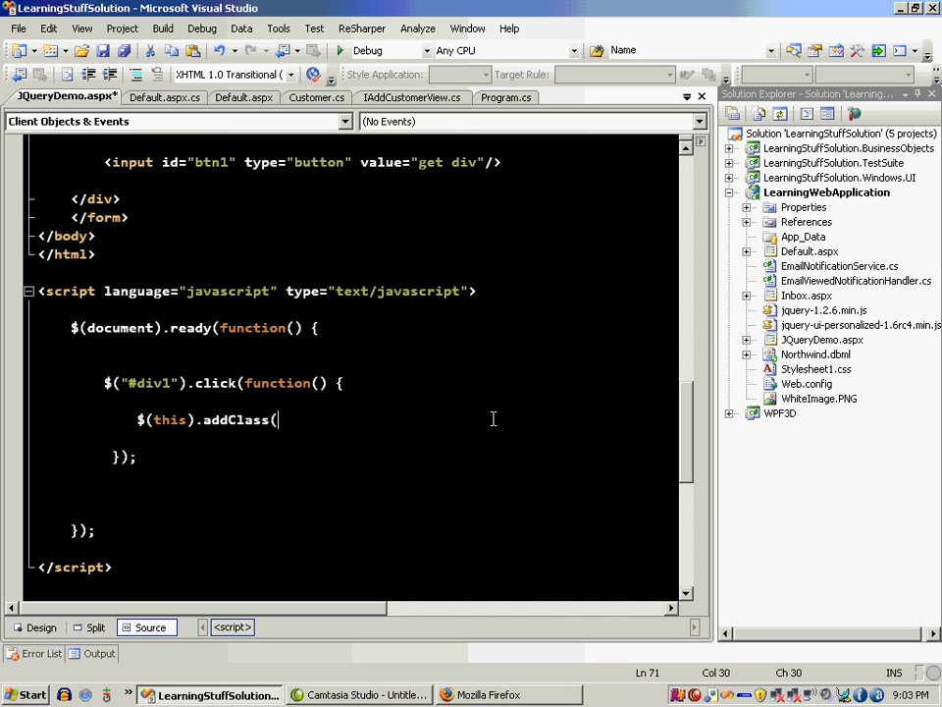
type("\"highlight\");")
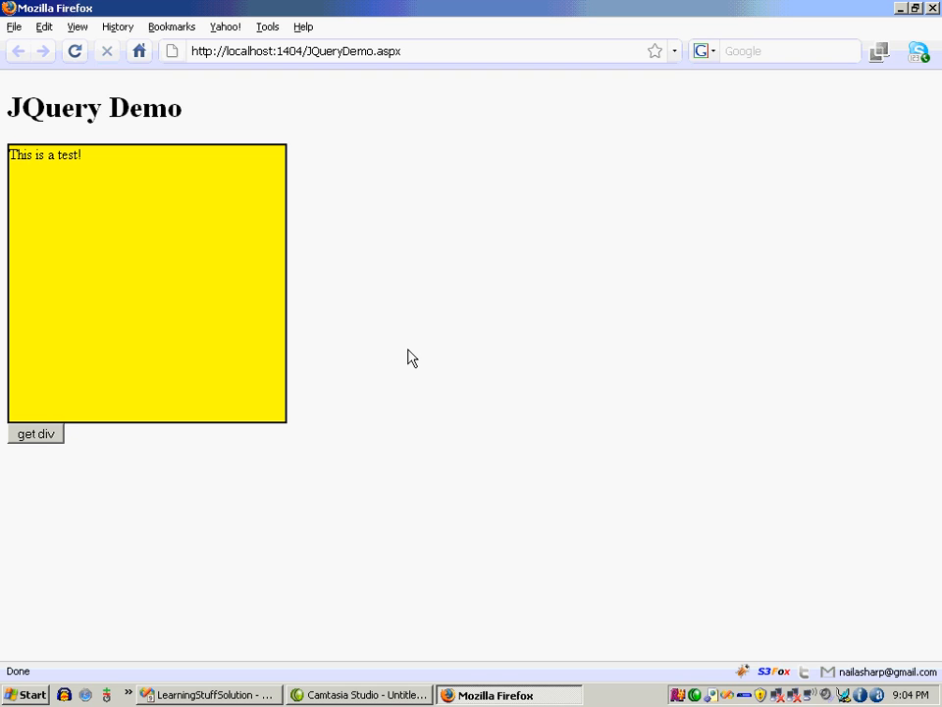
mouse_move(273, 283)
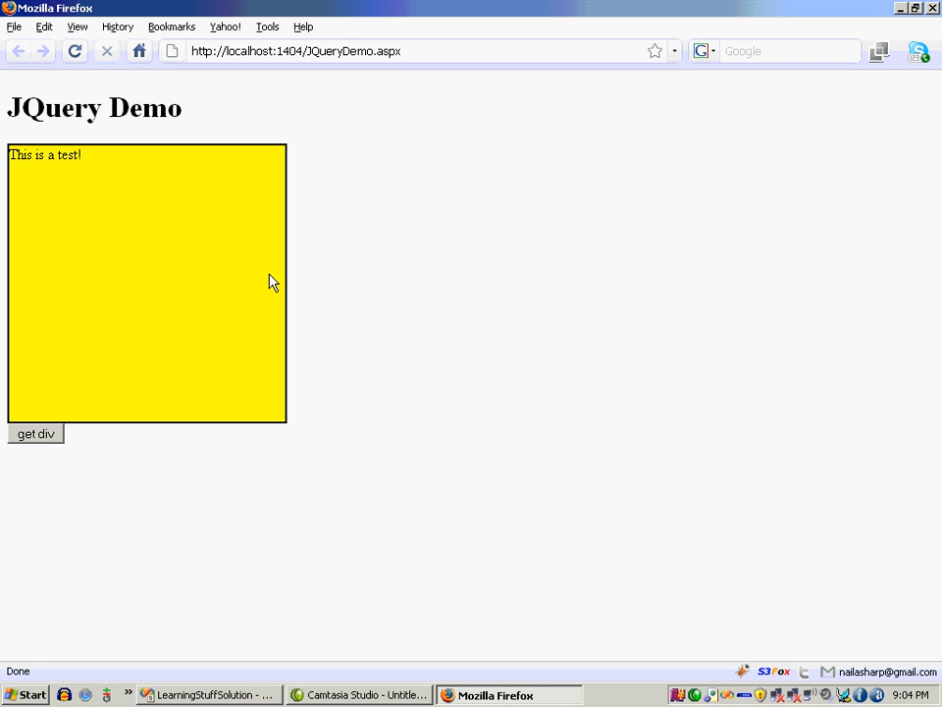
mouse_move(335, 363)
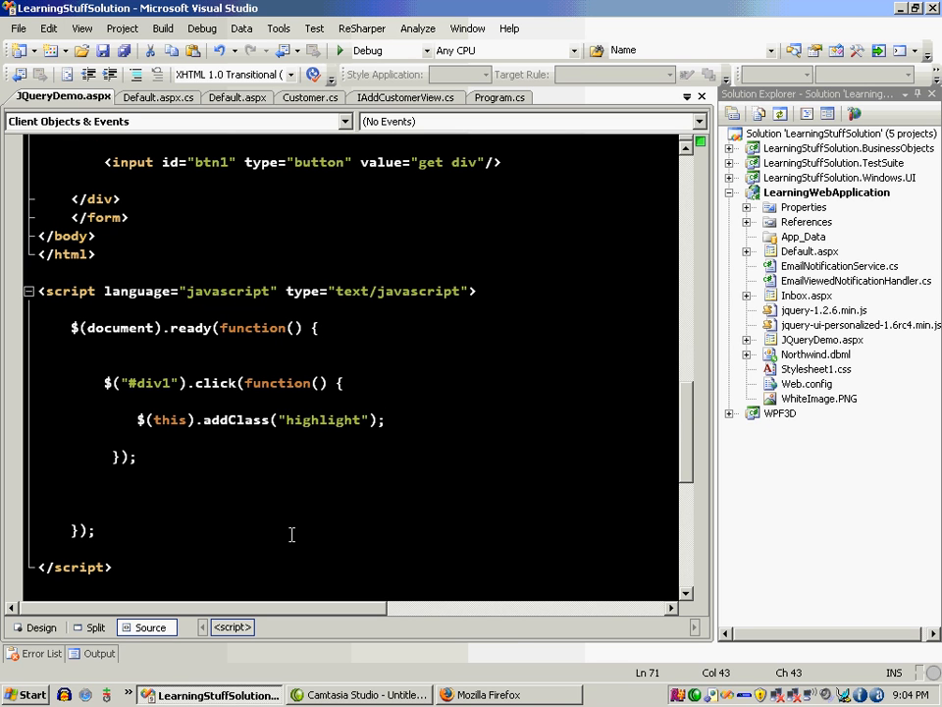
- Rename addClass to toggleClass in the div1 click handler
double_click(236, 420)
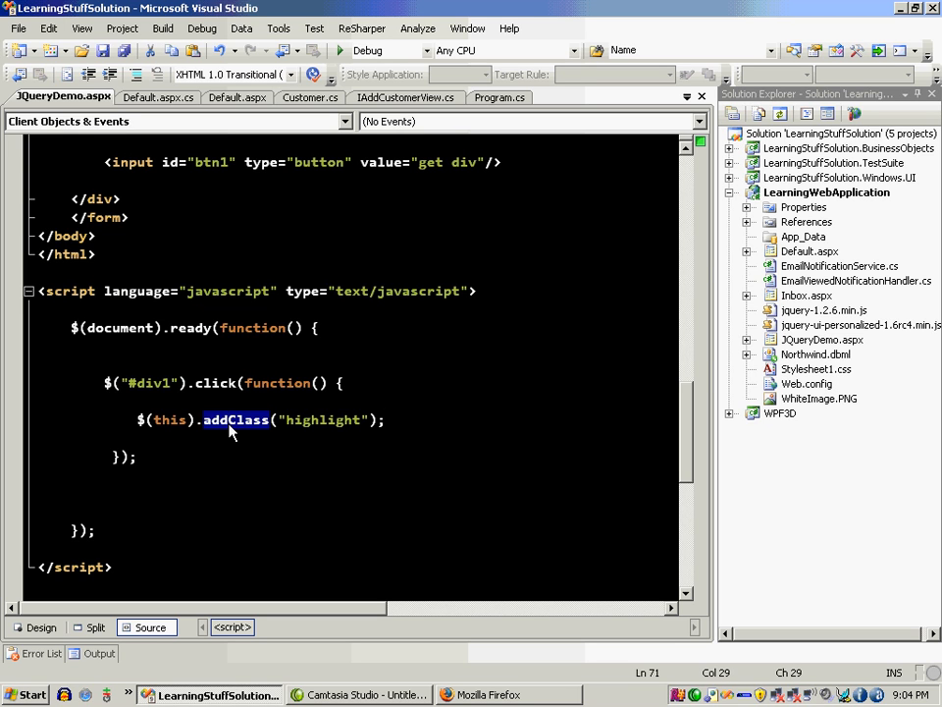
type("toggleClas")
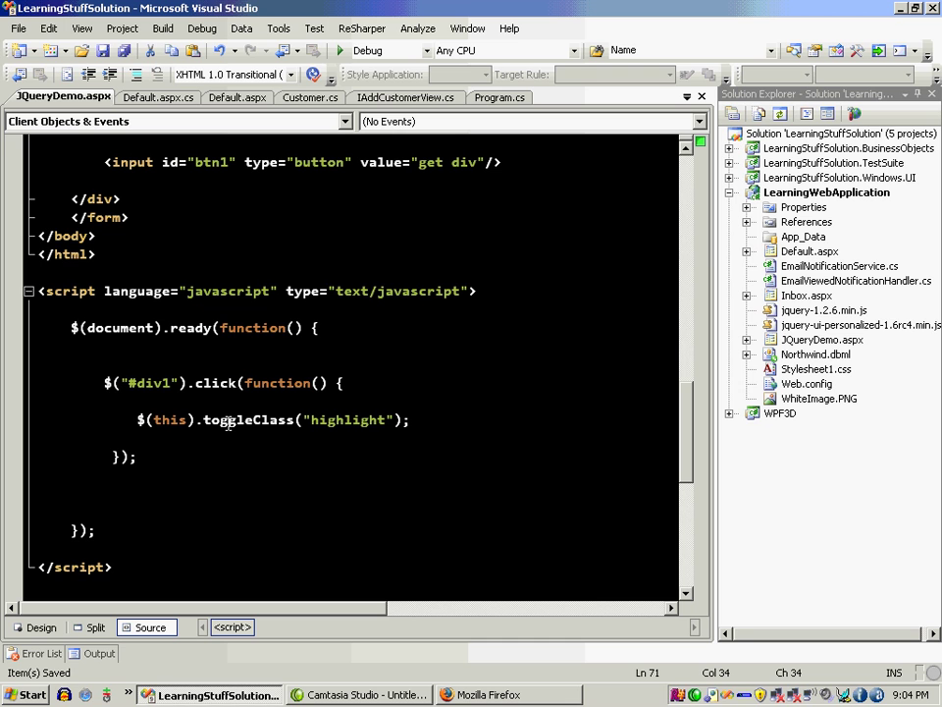
mouse_move(296, 426)
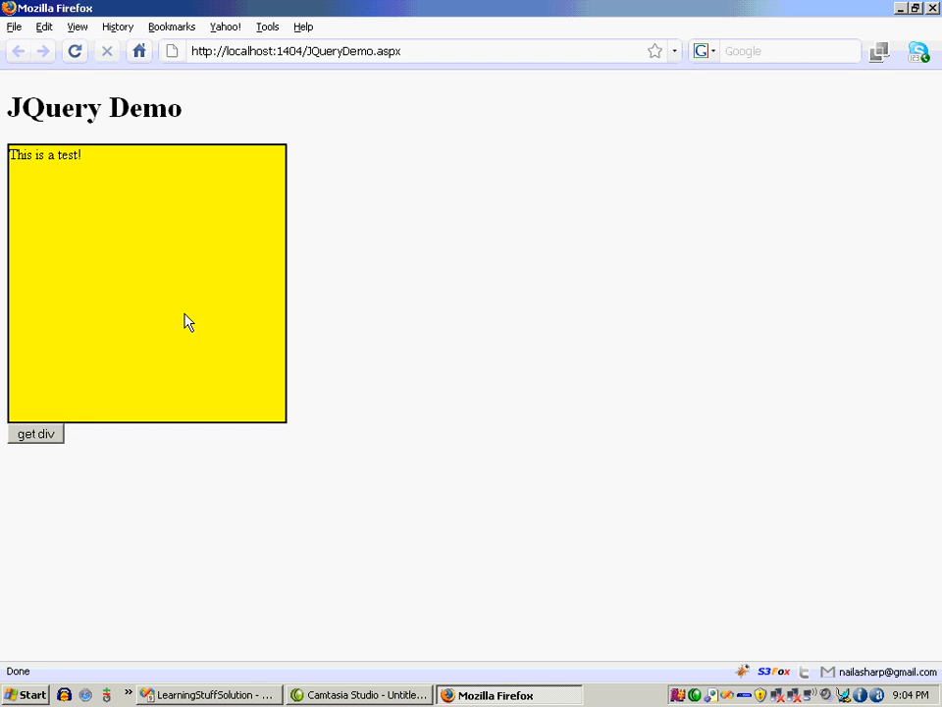
- Click the div1 box in Firefox to toggle its yellow highlight
left_click(206, 696)
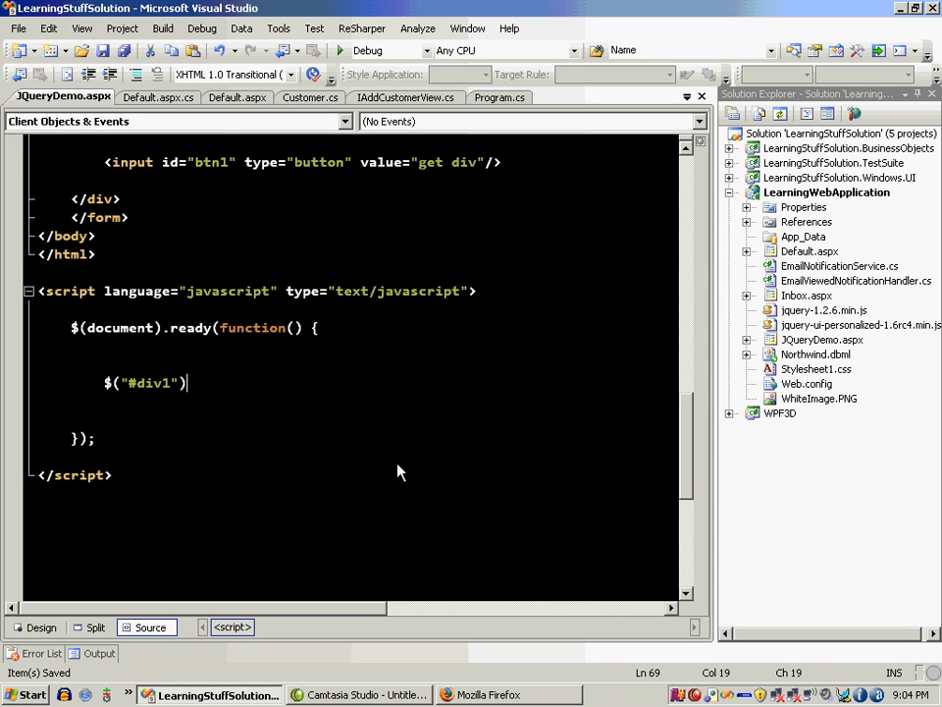
- Use .mouseover(function() { $(this).addClass("highlight"); }) for div1 and test it in Firefox
type(".mouse")
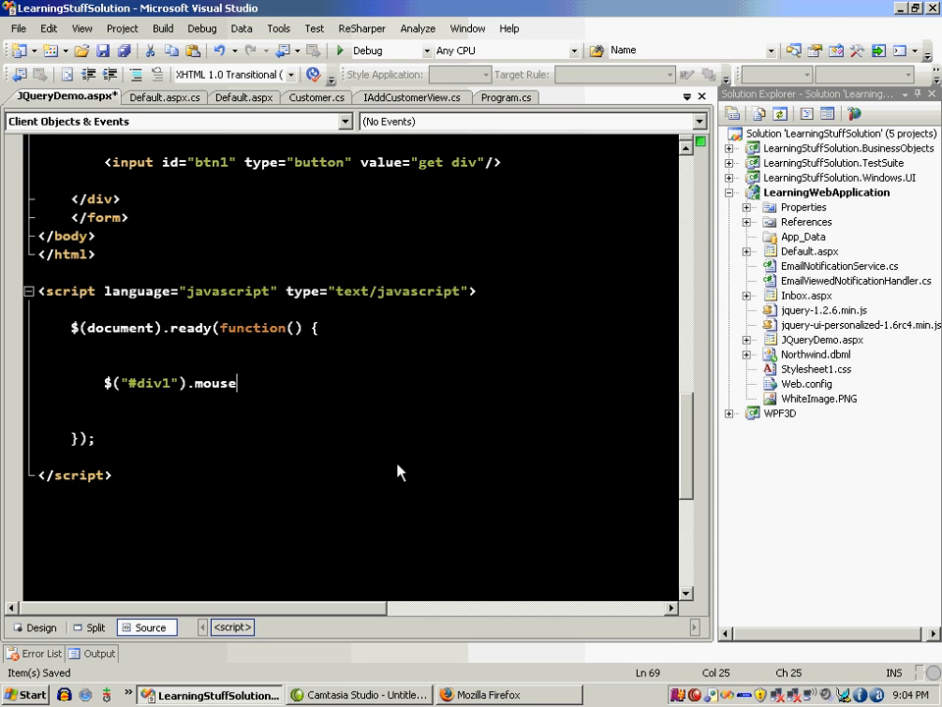
type("over(function() {")
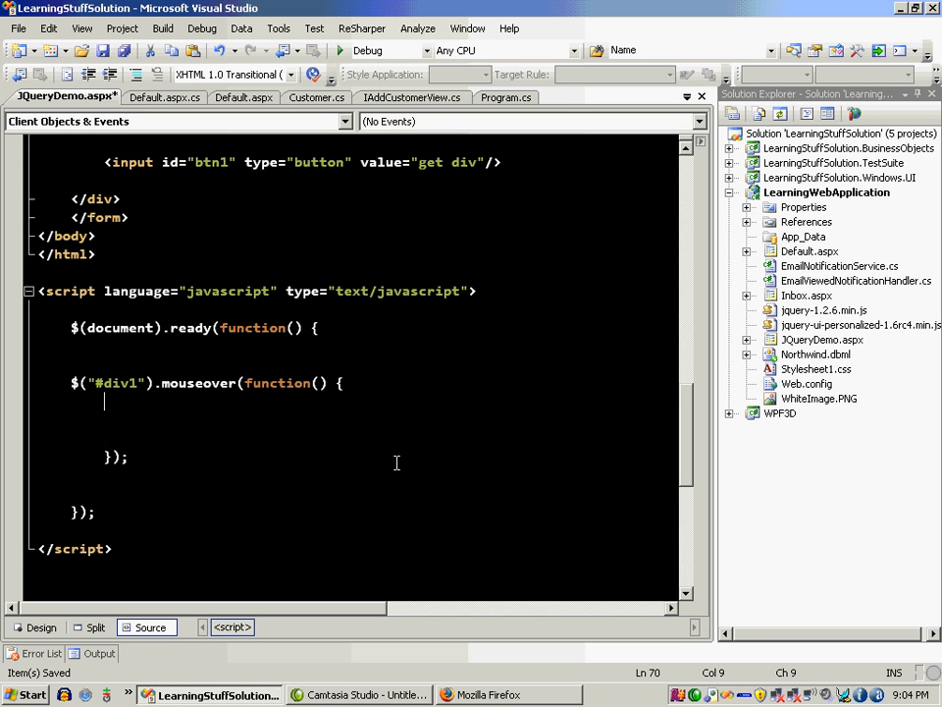
type("$")
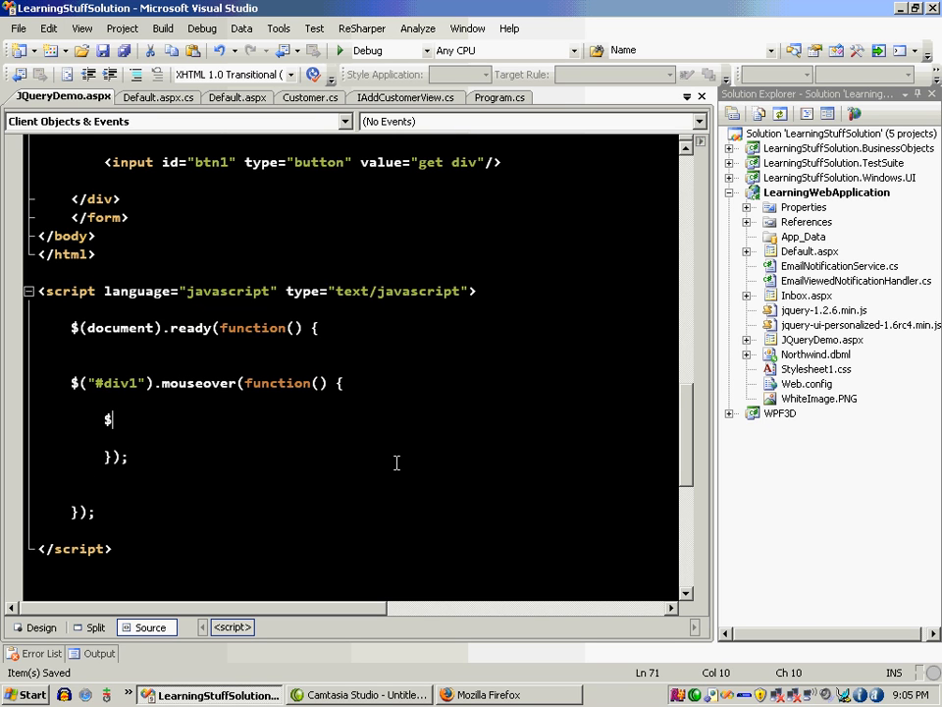
type("(this).")
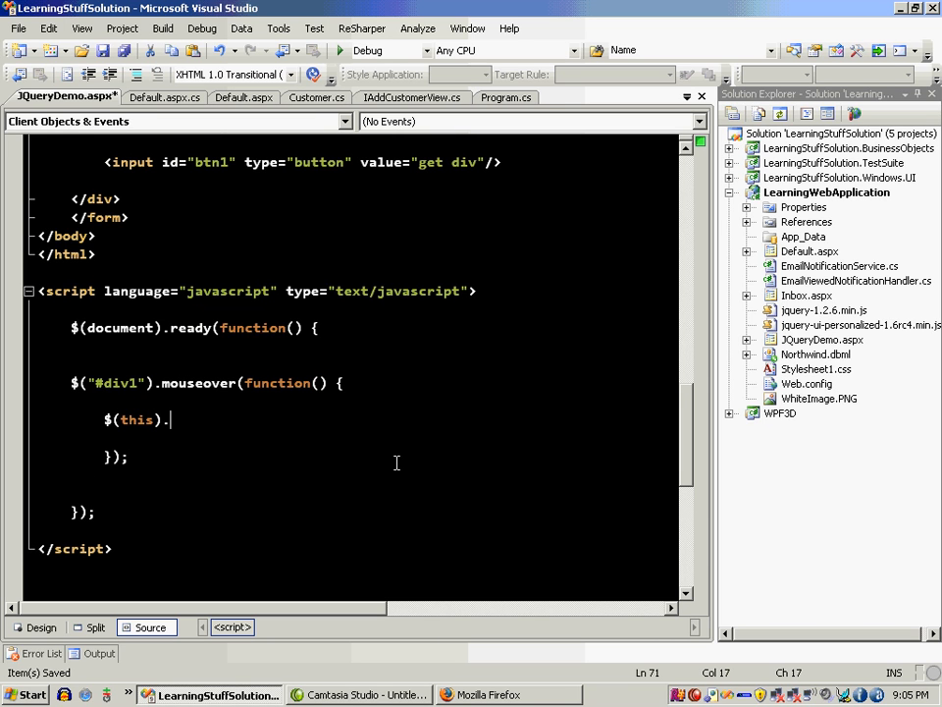
type("addClas")
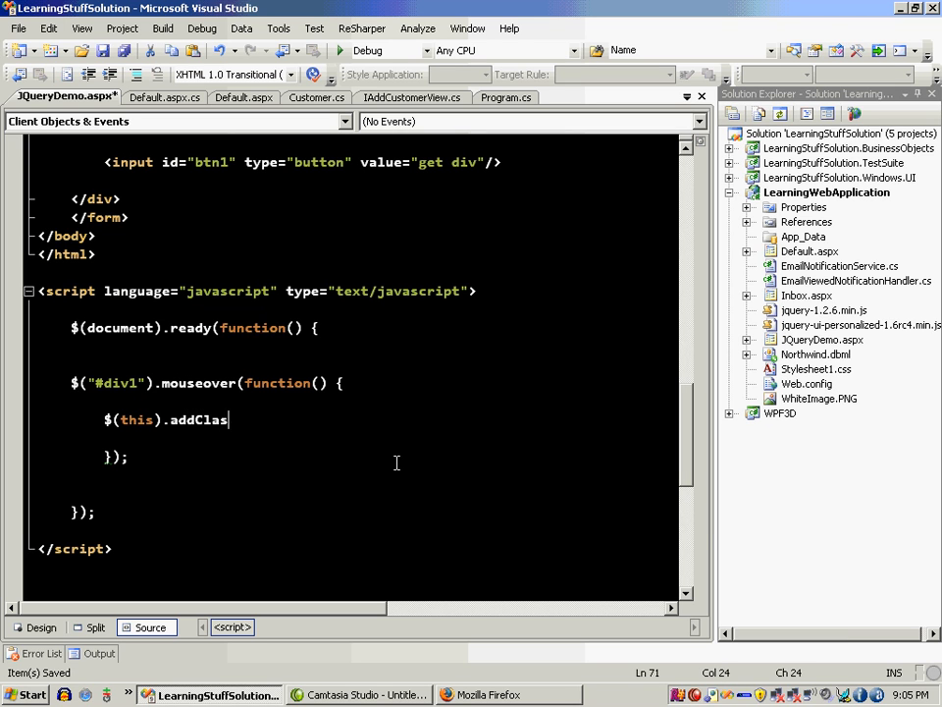
type("s(\"highligh")
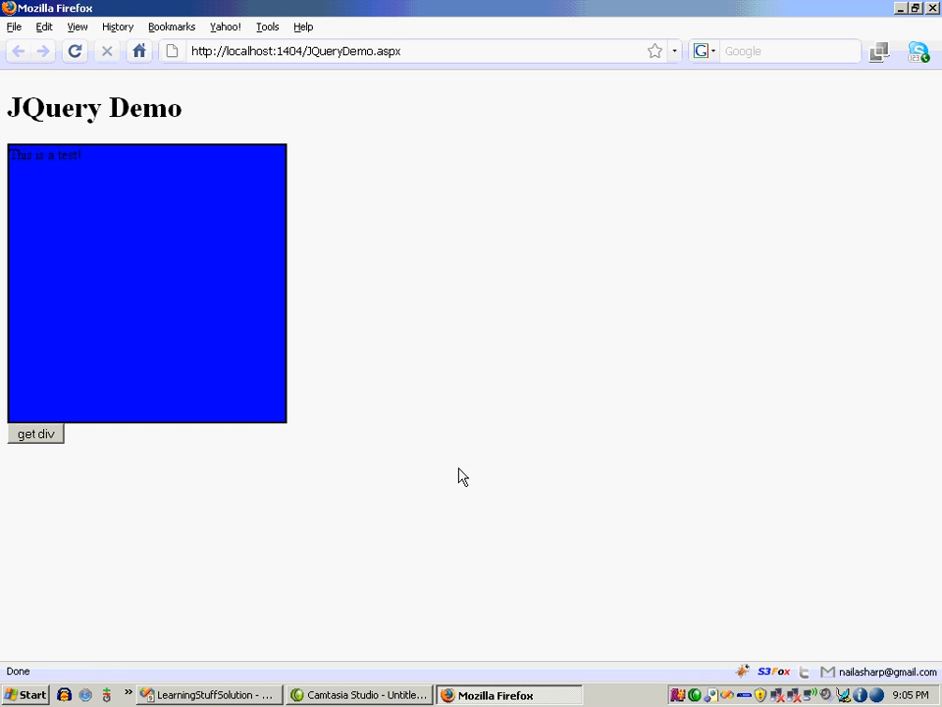
left_click(35, 435)
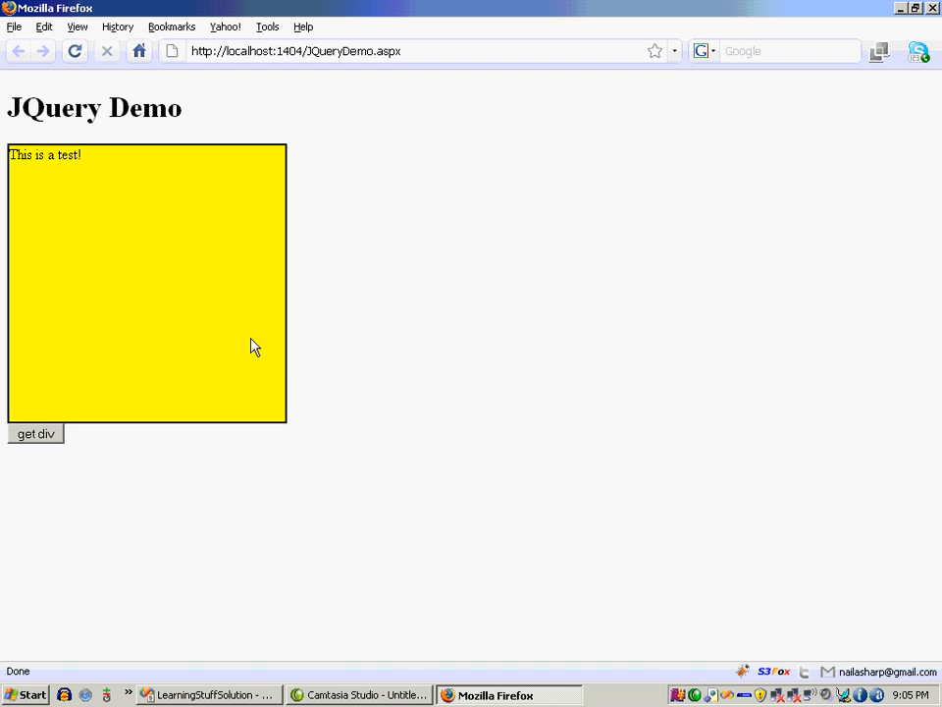
mouse_move(372, 393)
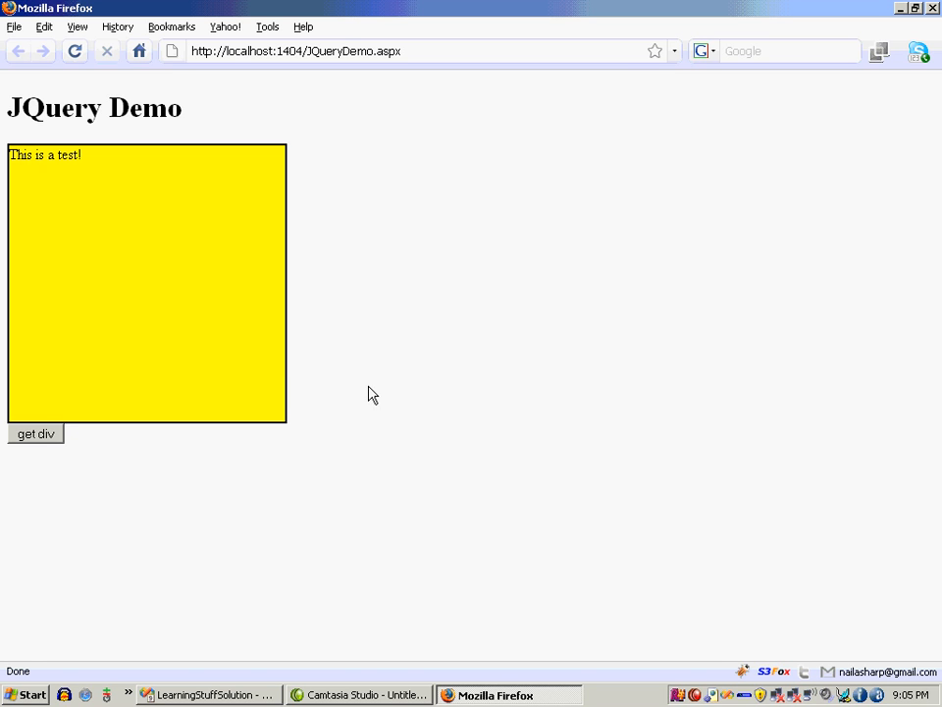
mouse_move(360, 394)
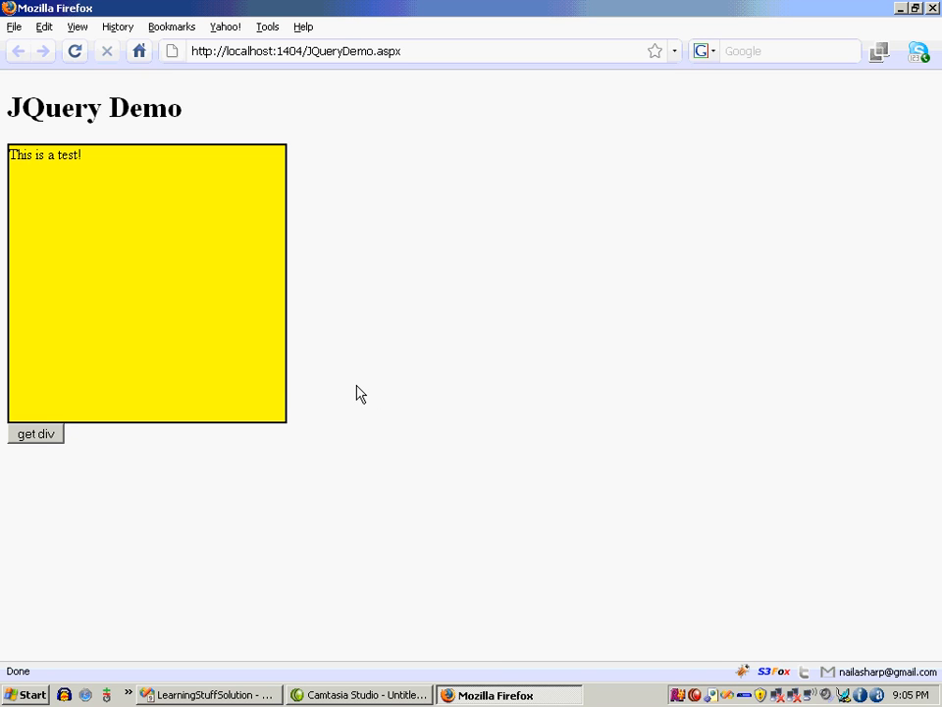
mouse_move(308, 387)
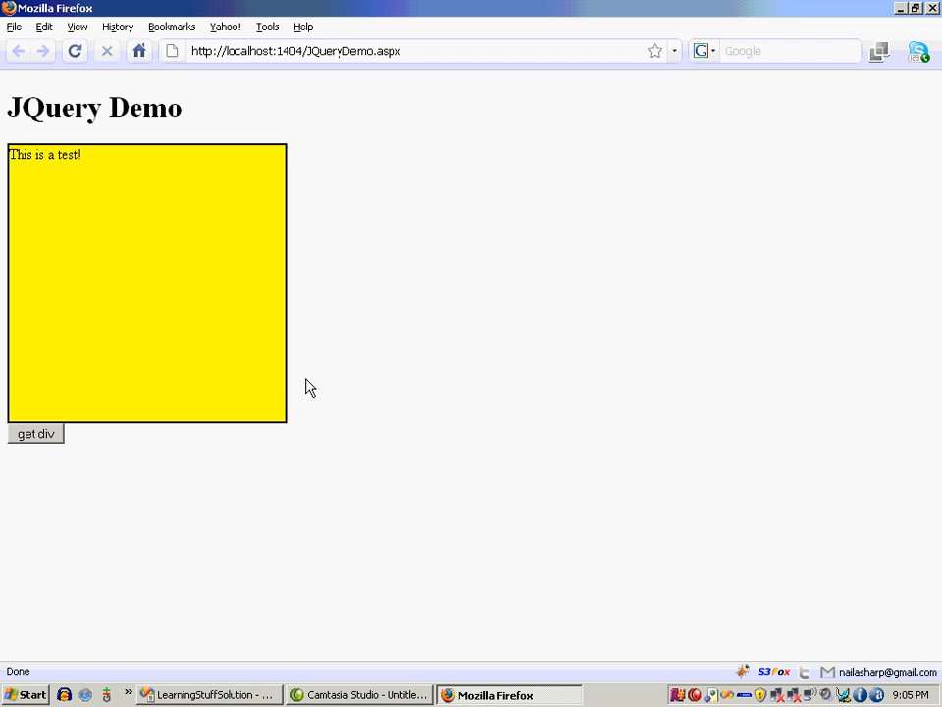
left_click(211, 696)
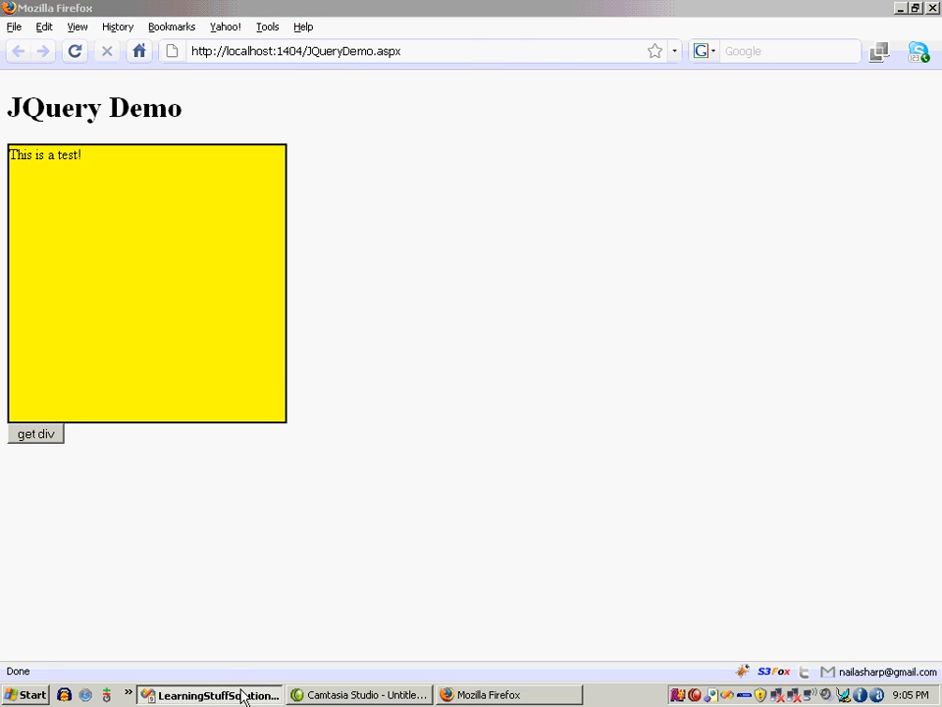
- Chain a .mouseout handler calling $(this).removeClass after the mouseover handler
left_click(211, 694)
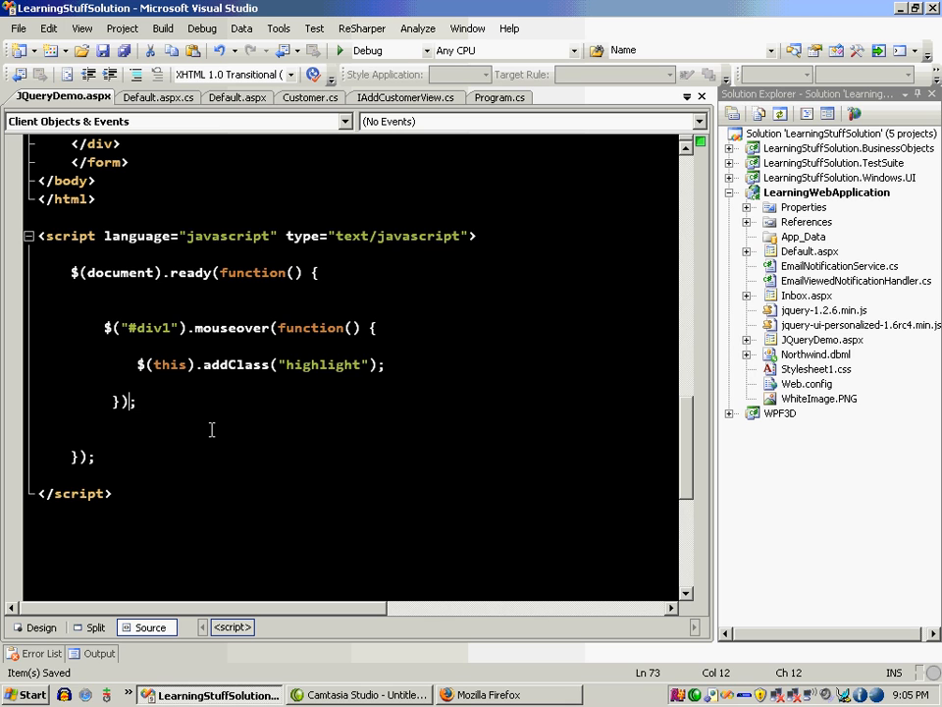
key("Enter")
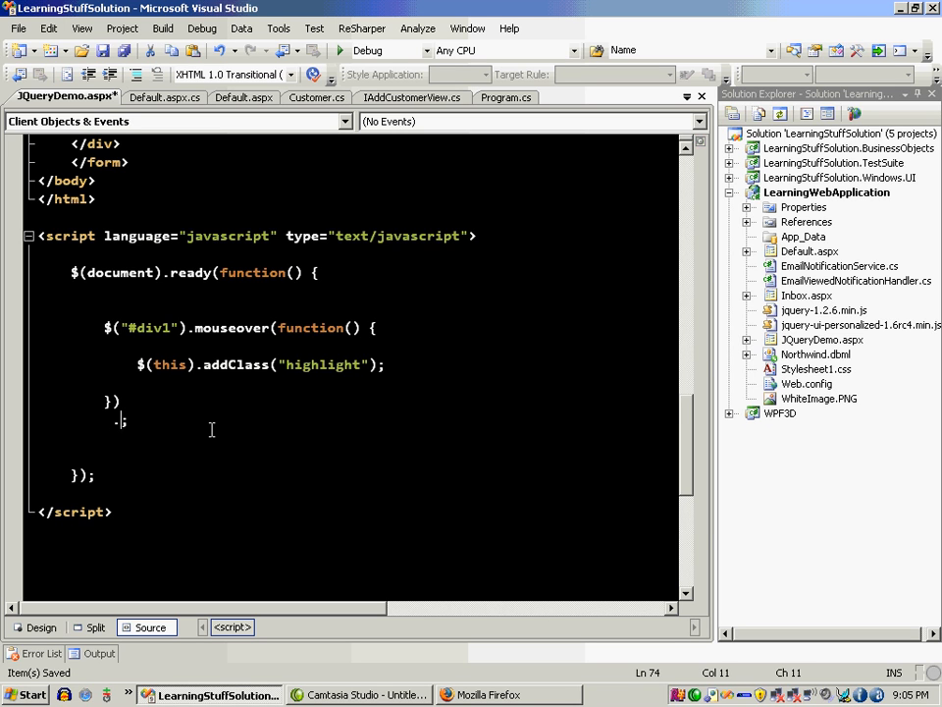
type(".mouseout(function() {")
type("}); ;")
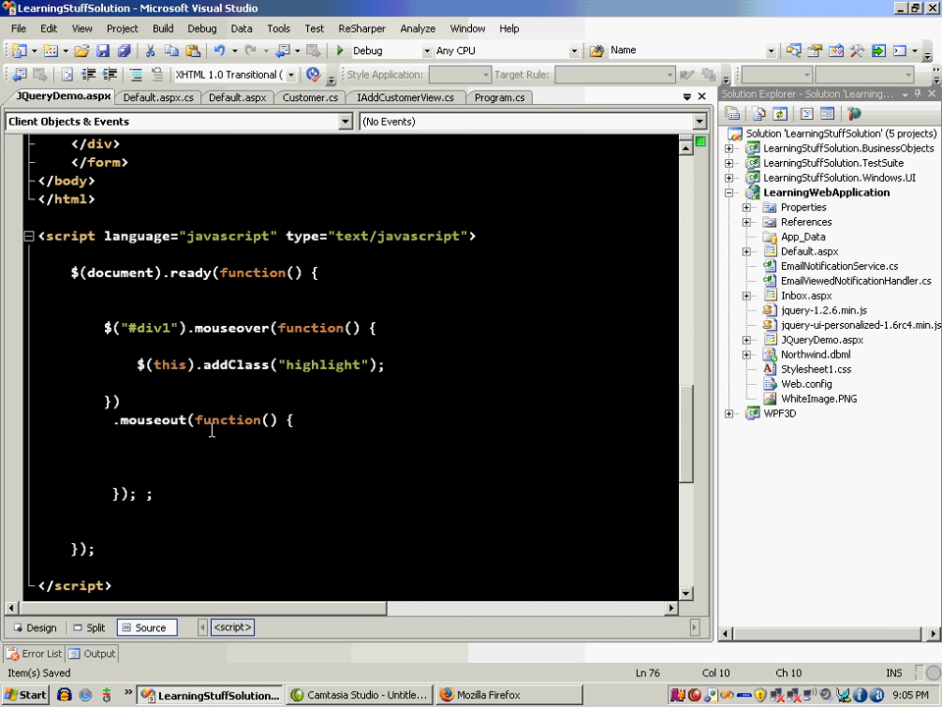
type("$")
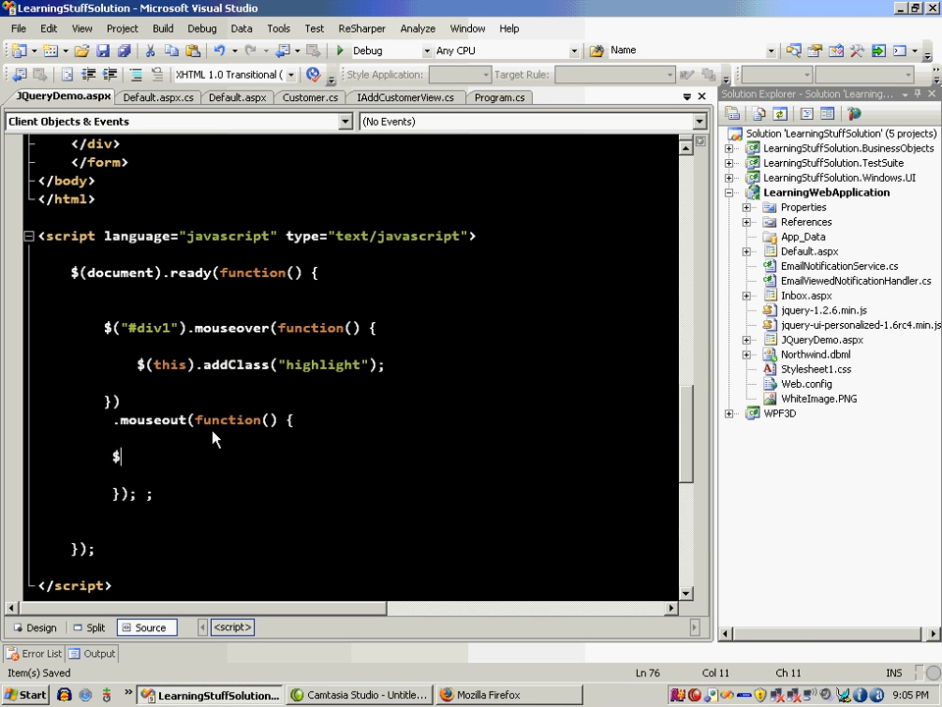
type("(this).")
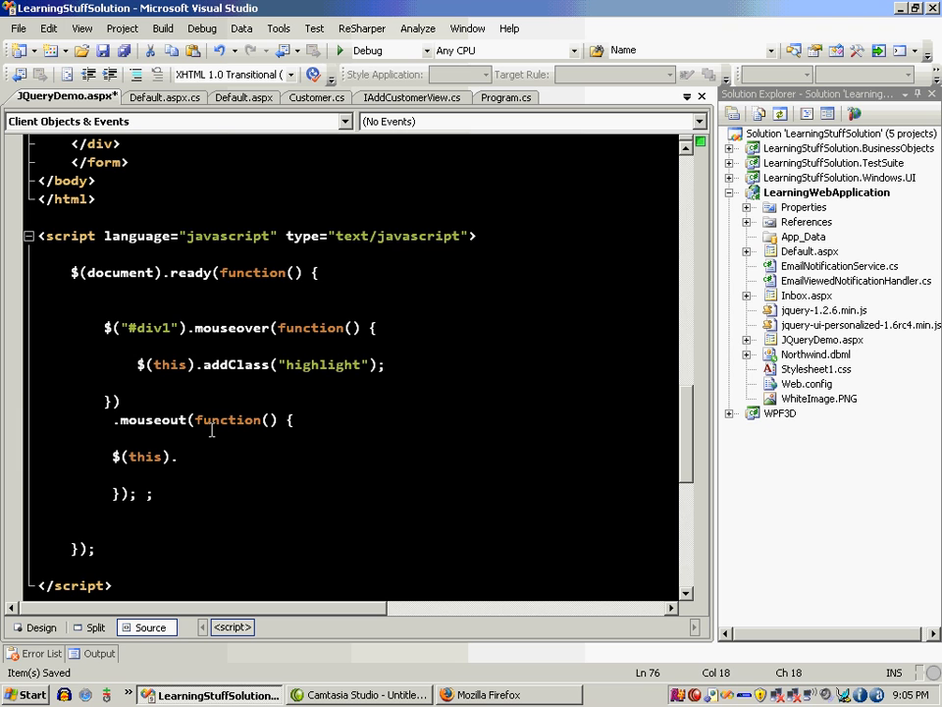
type("addClass(\"default\");")
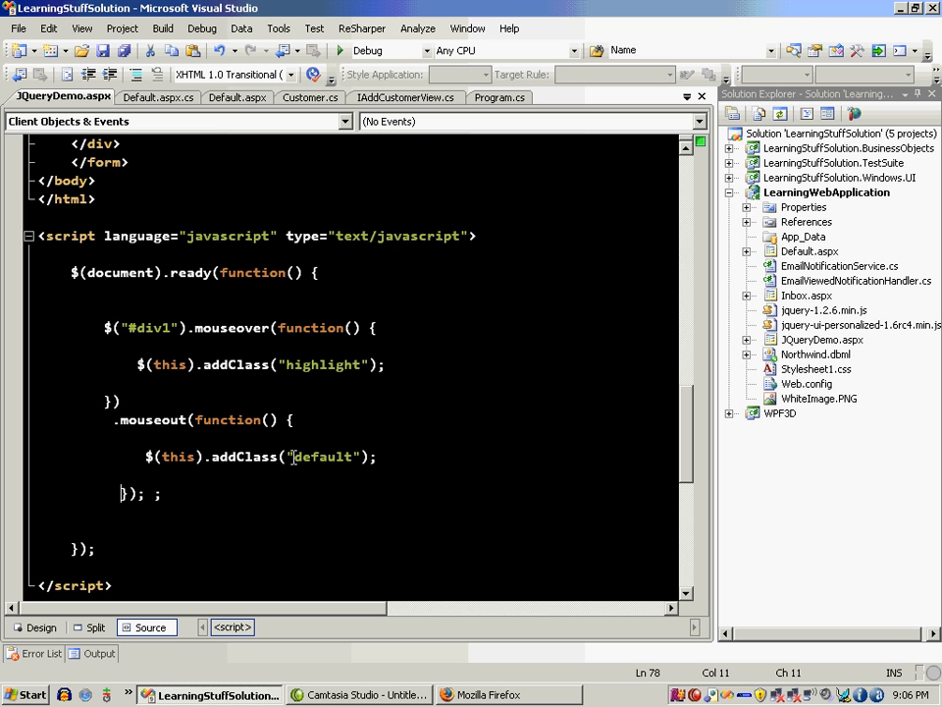
type("remo")
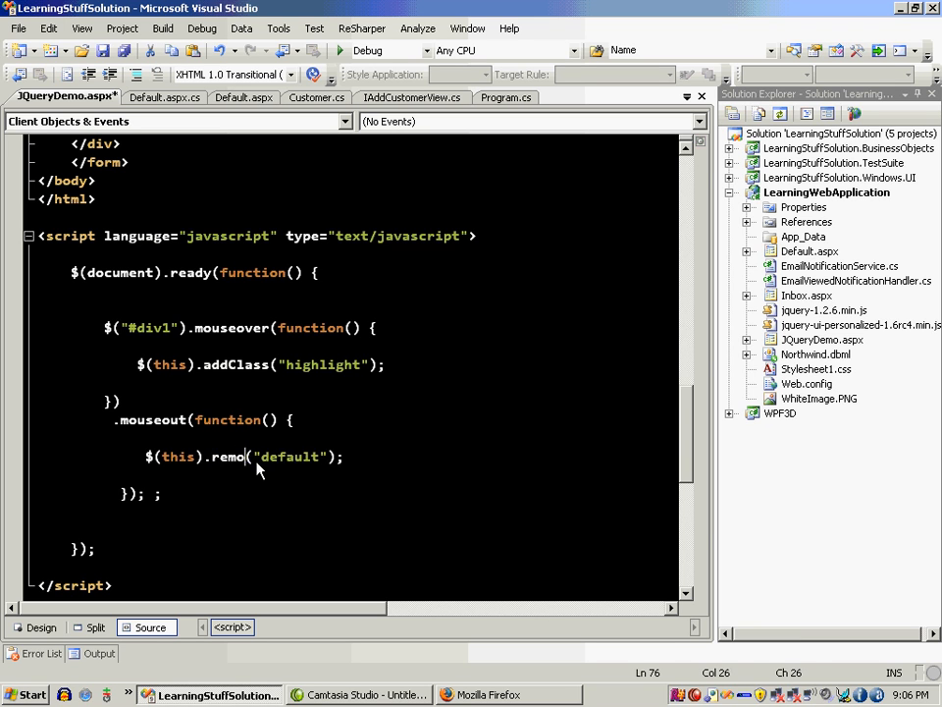
type("veClass")
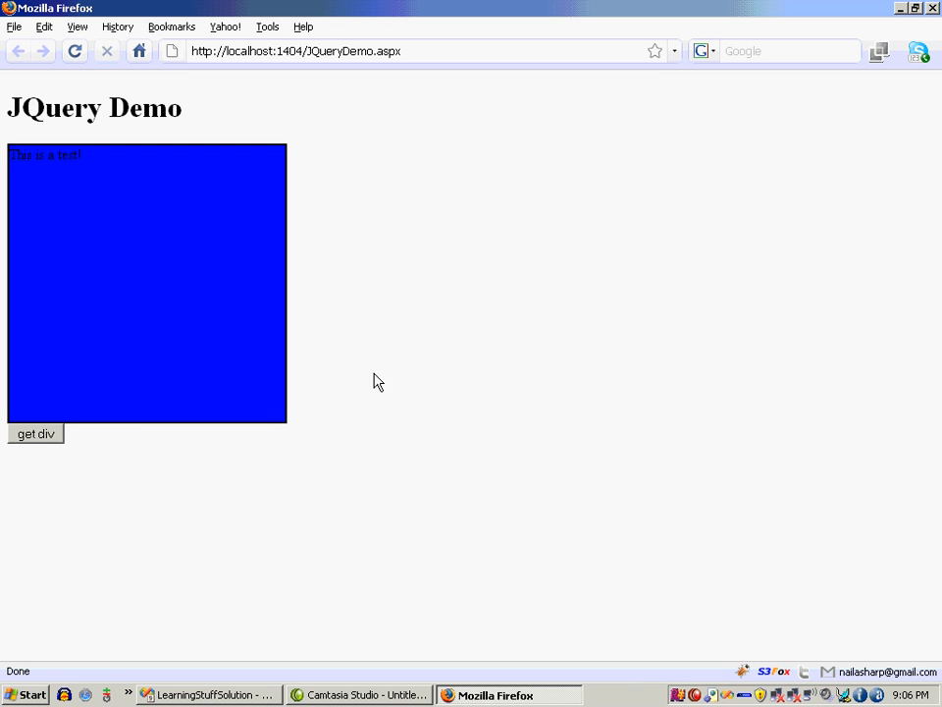
mouse_move(332, 368)
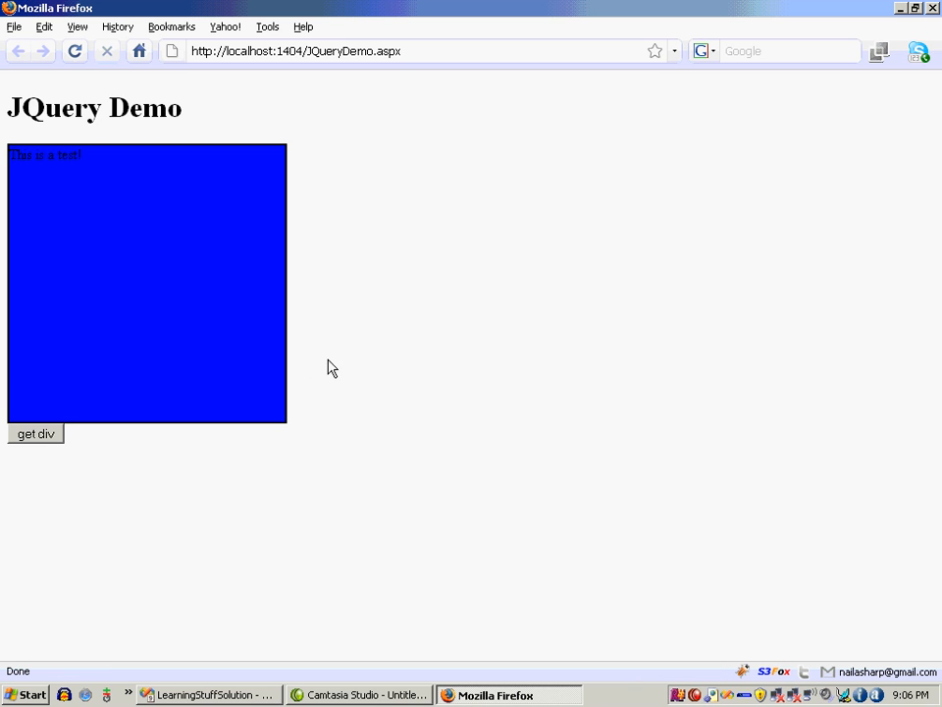
mouse_move(365, 390)
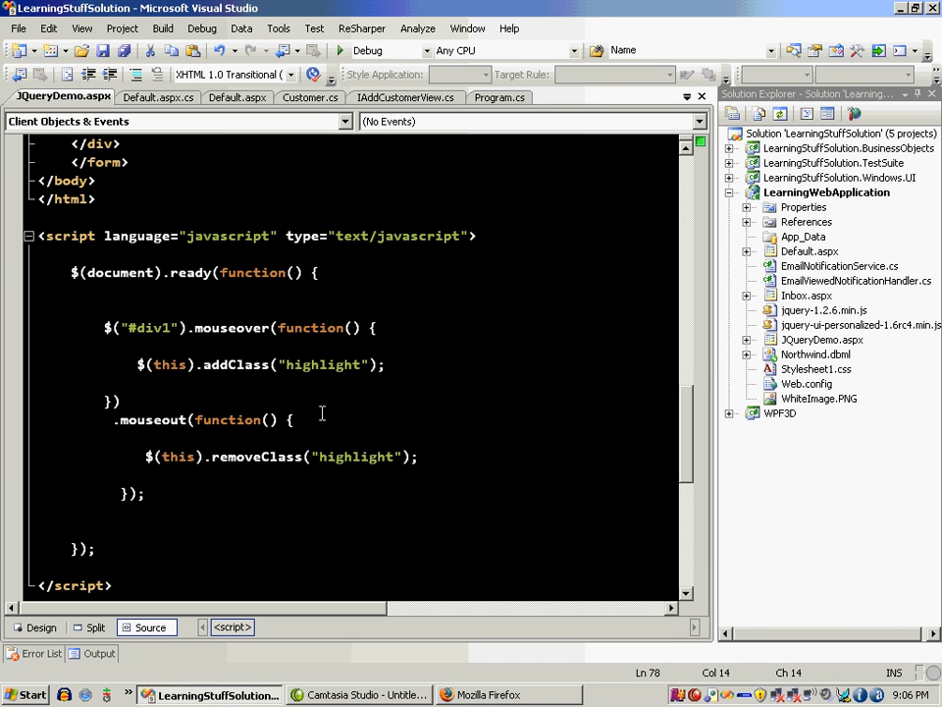
- Change mouseover to hover, with a second function calling $(this).removeClass("highlight")
double_click(232, 327)
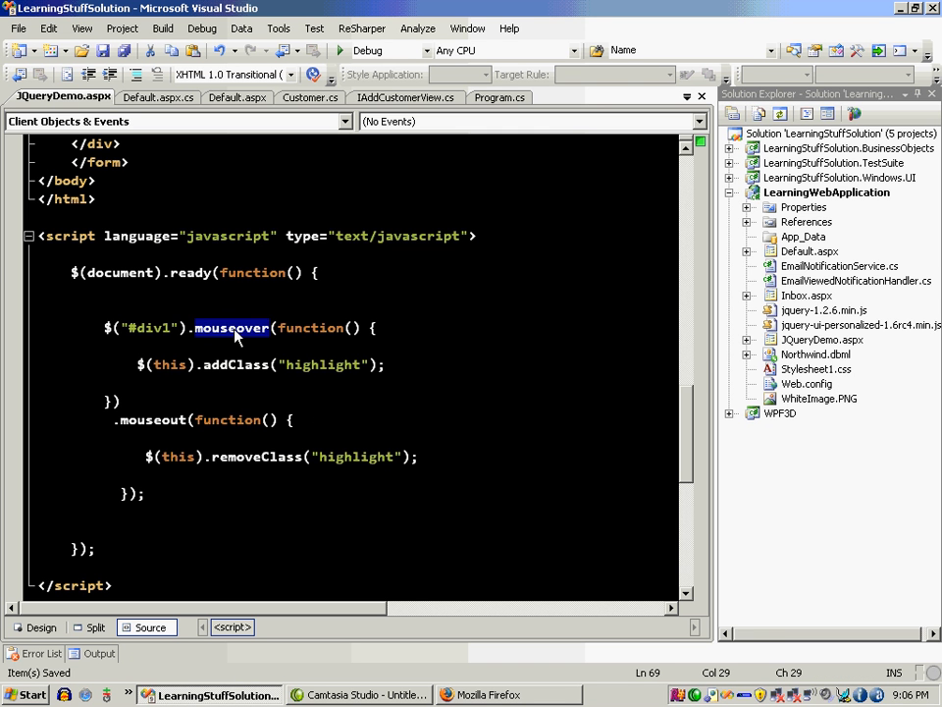
type("hover")
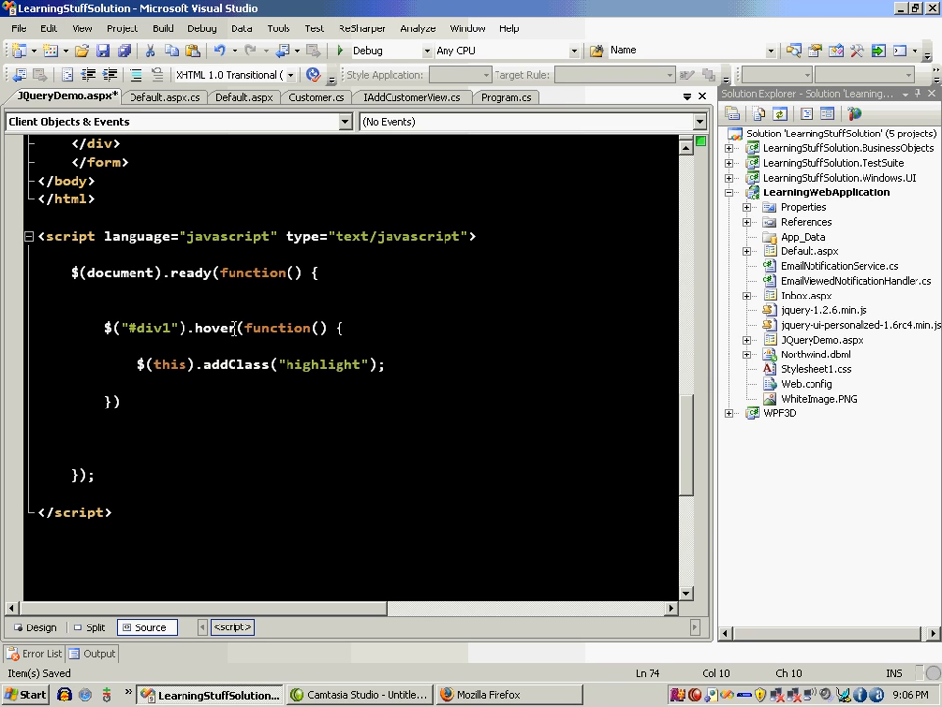
type(".function(")
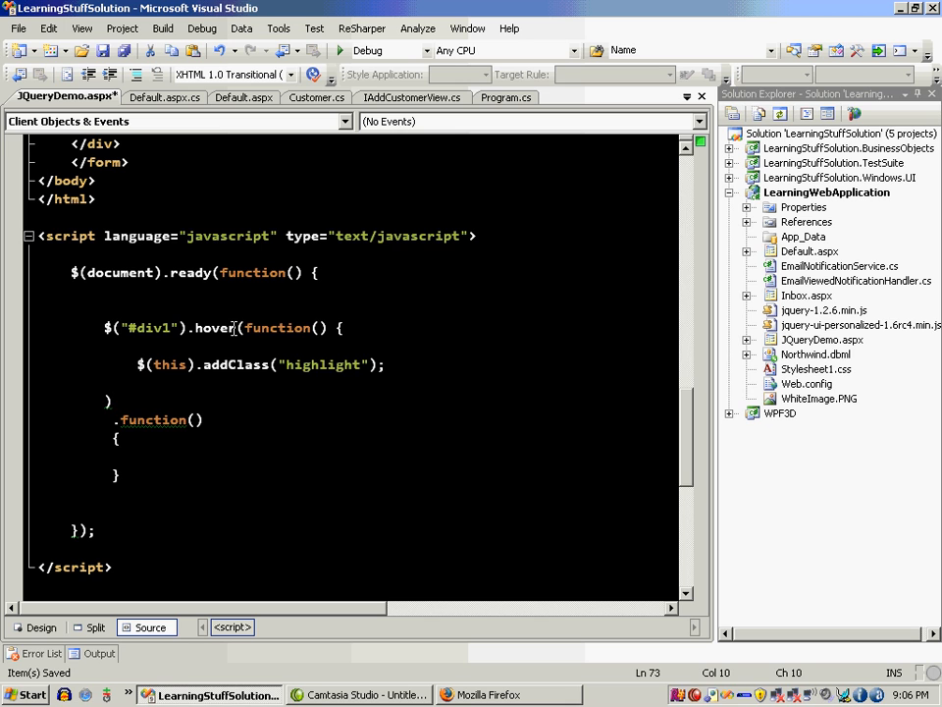
type("},")
left_click(200, 475)
type(");")
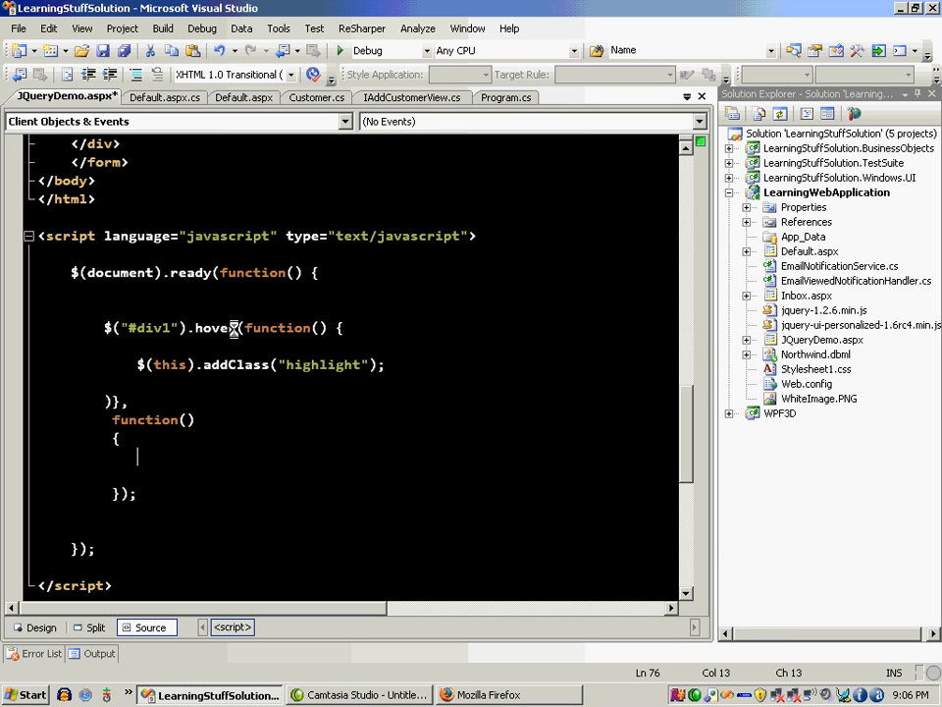
type("$(thi")
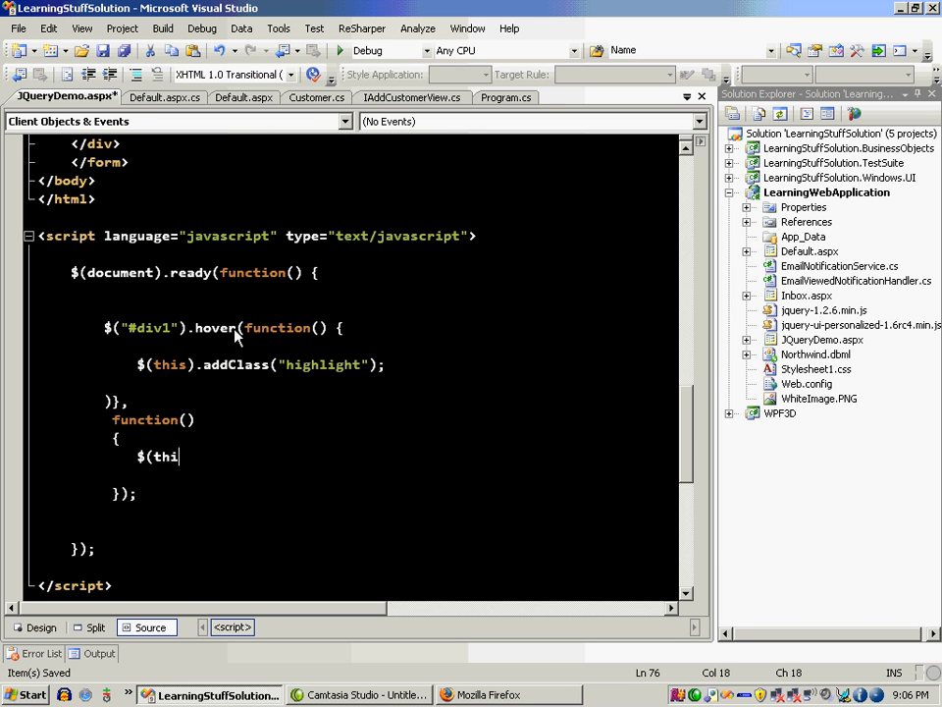
type("s).removeClass(\"highlight")
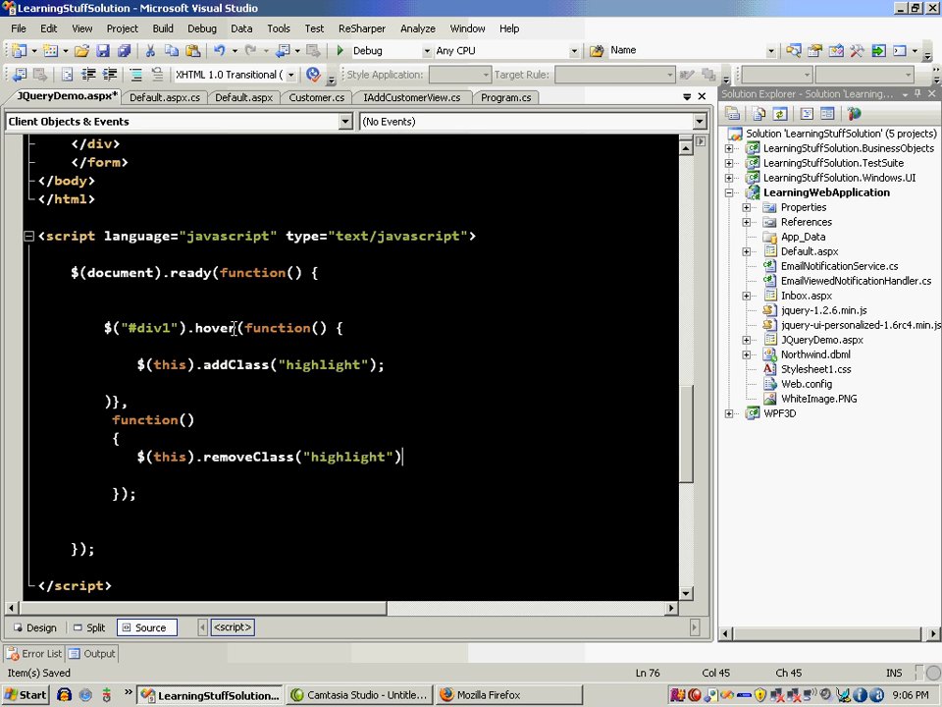
type(";")
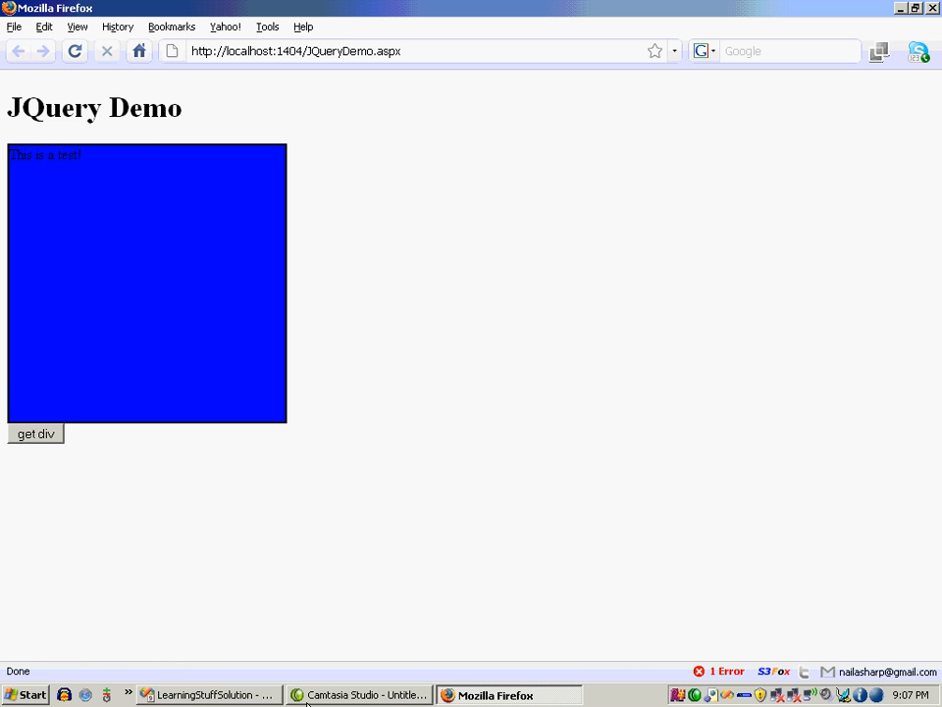
- Reload the demo page and move over and off the box to see yellow, then blue
left_click(211, 695)
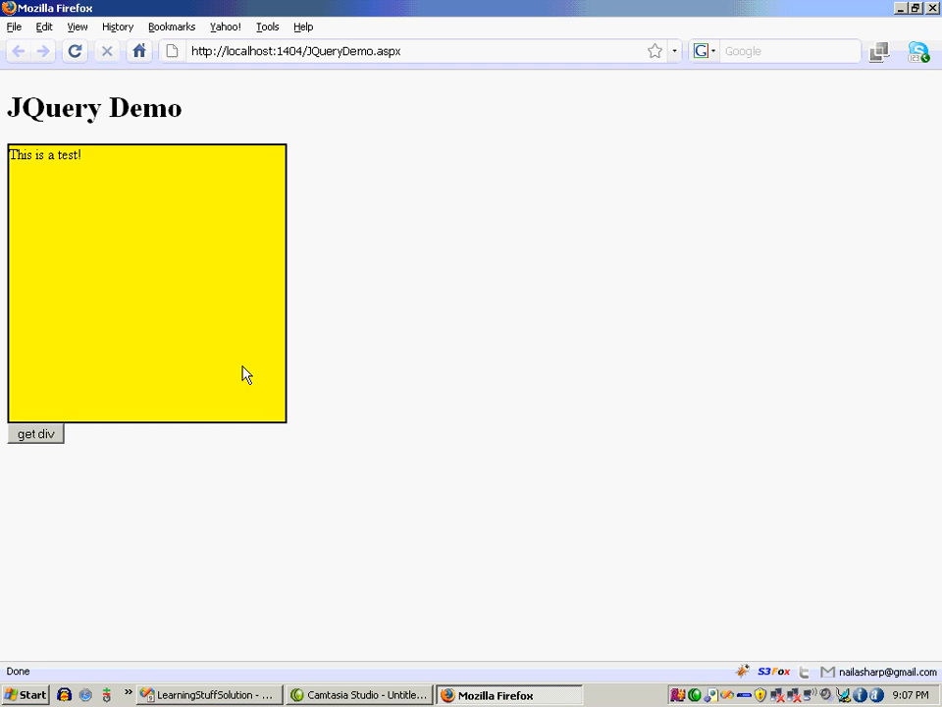
mouse_move(263, 345)
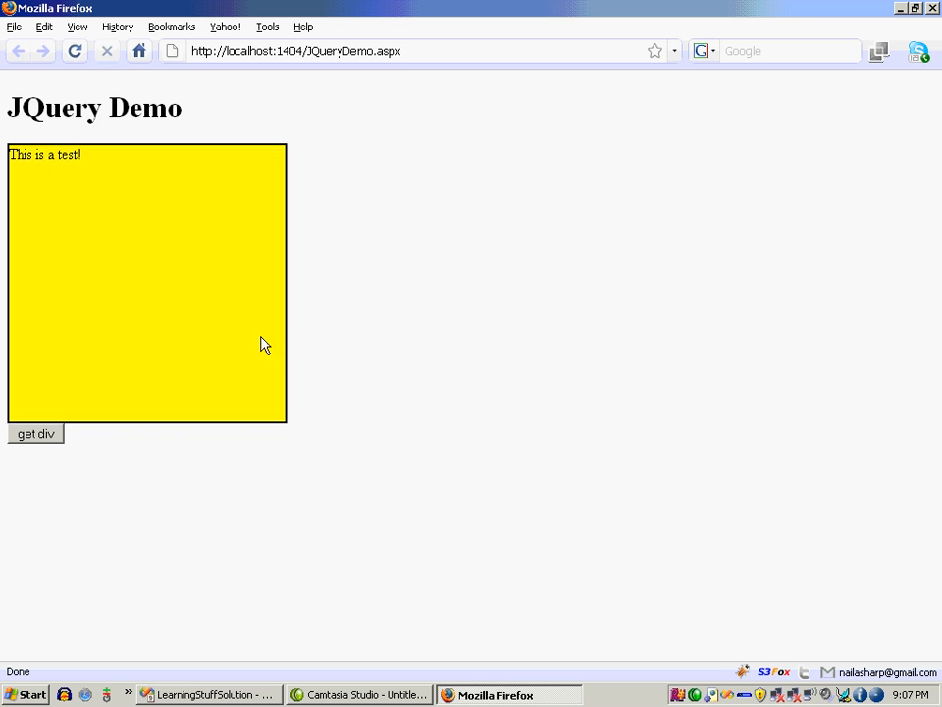
left_click(37, 435)
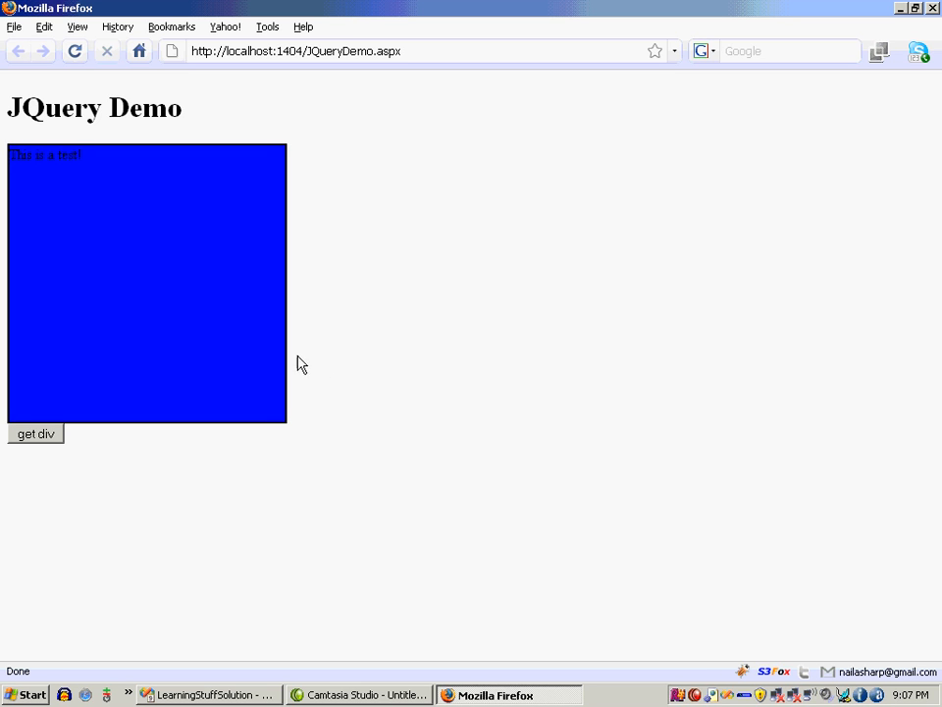
left_click(37, 434)
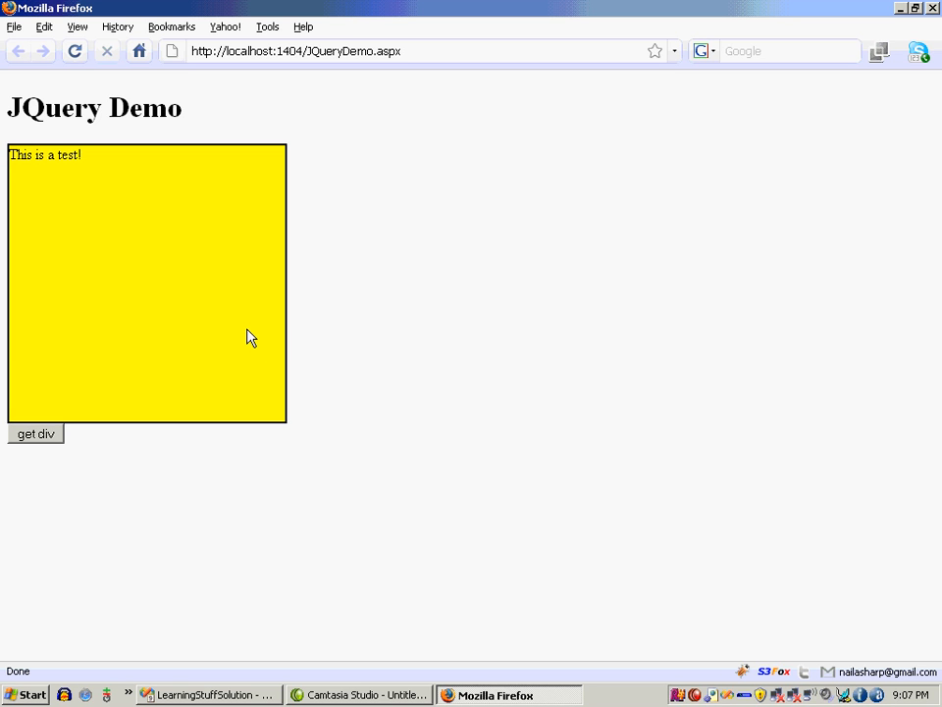
mouse_move(267, 331)
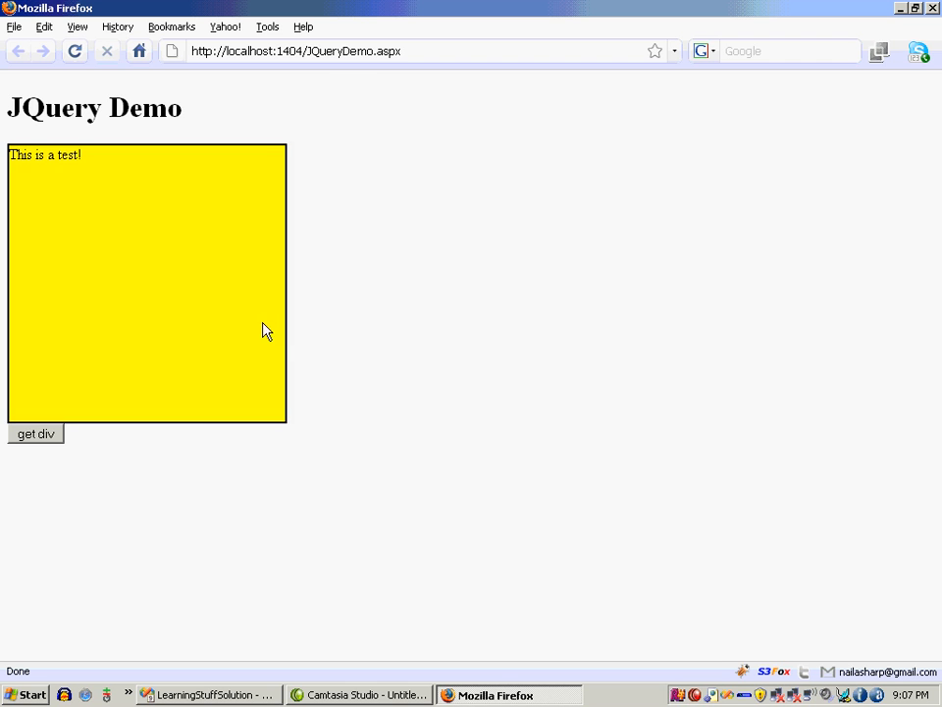
left_click(36, 435)
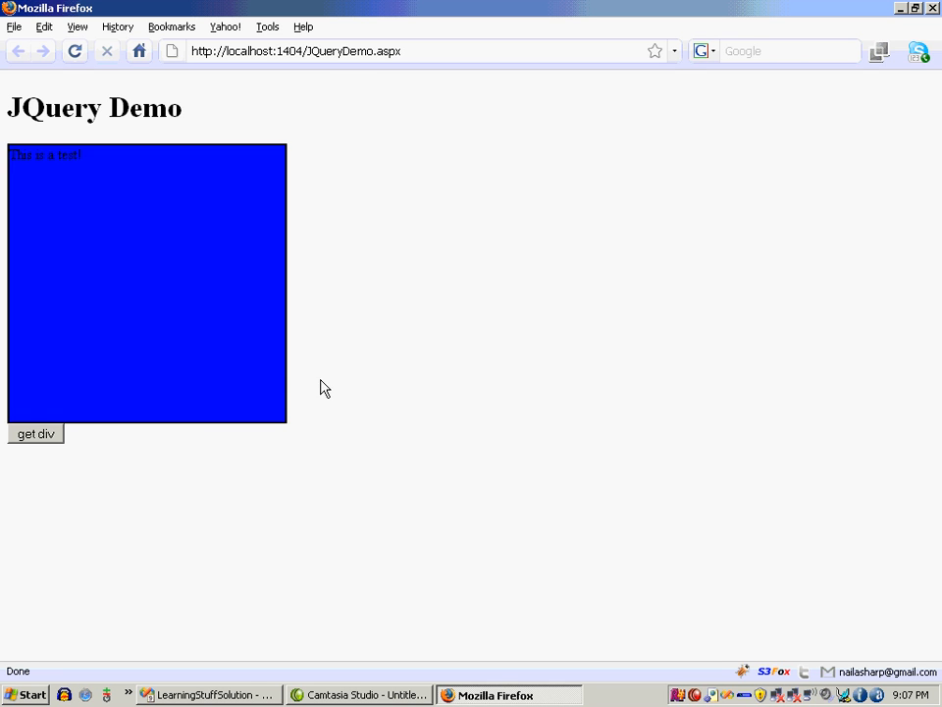
left_click(206, 695)
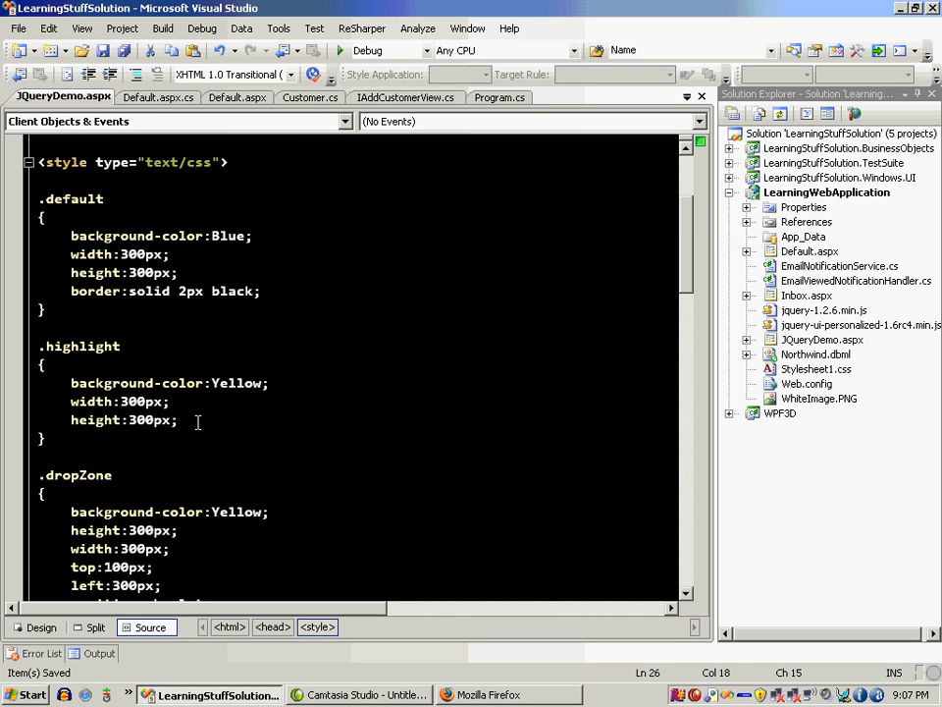
- Type font-size:20px; into the .highlight CSS rule below the height line
type("font-size:")
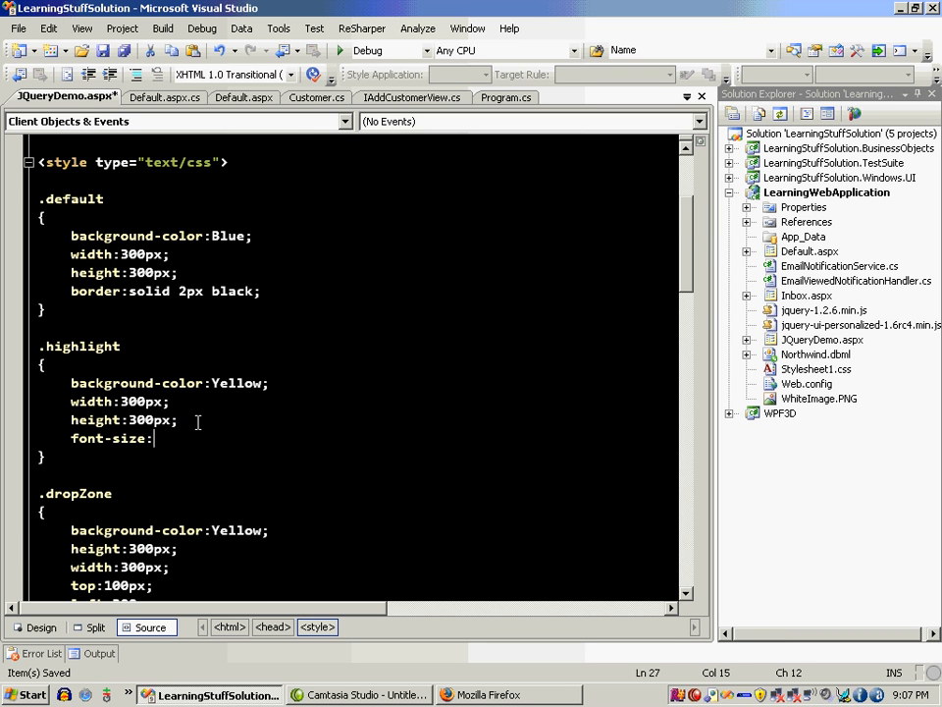
type("2")
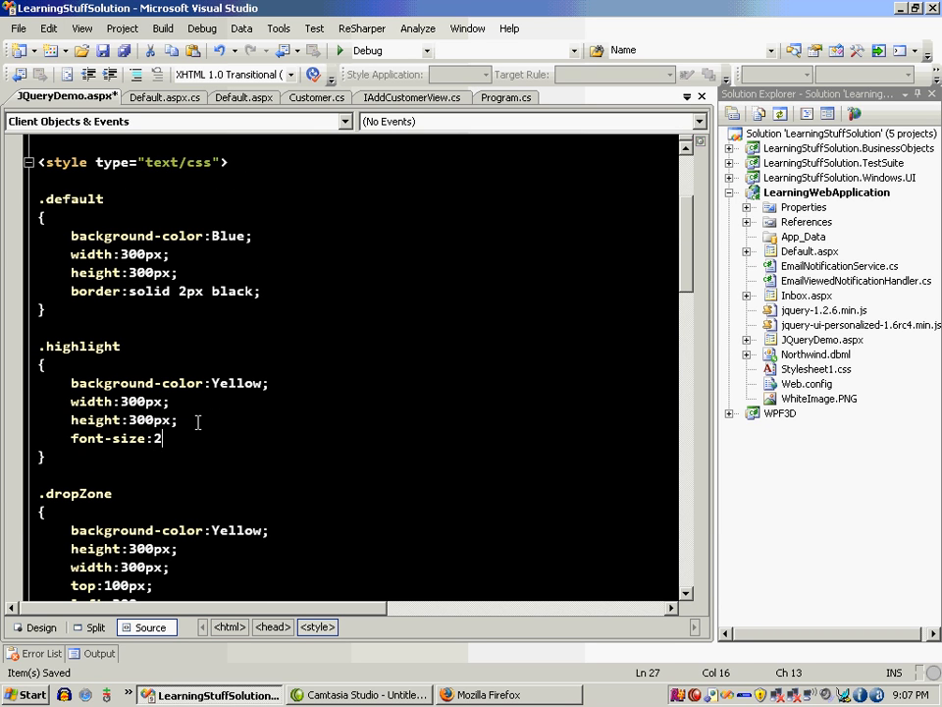
type("0px;")
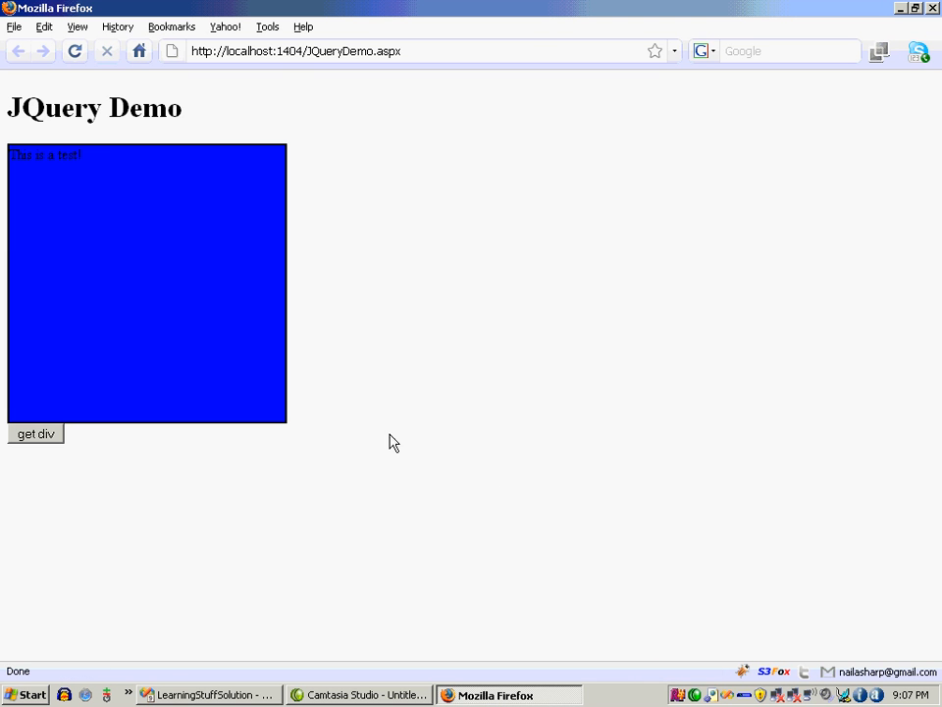
mouse_move(351, 433)
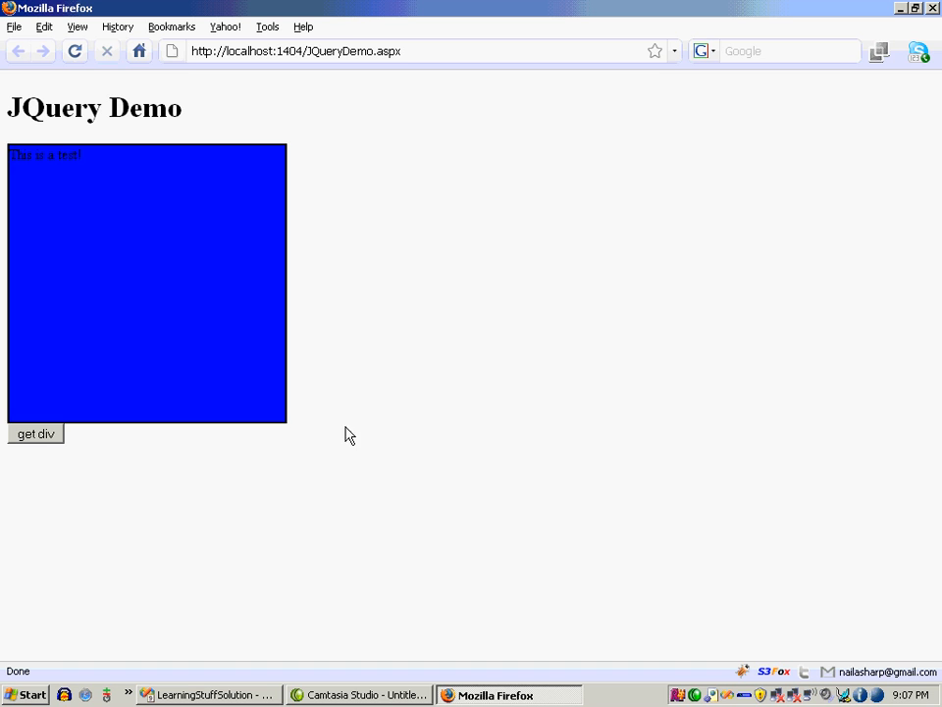
- Reload Firefox to confirm the hovered box shows yellow 20px text, then return to the Visual Studio source
left_click(36, 435)
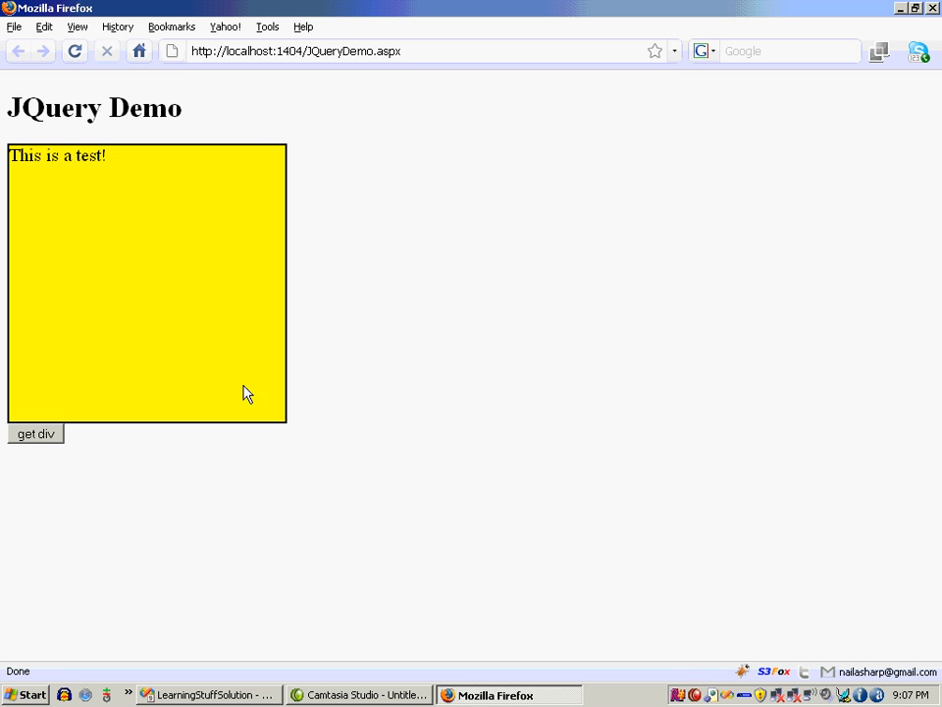
mouse_move(175, 310)
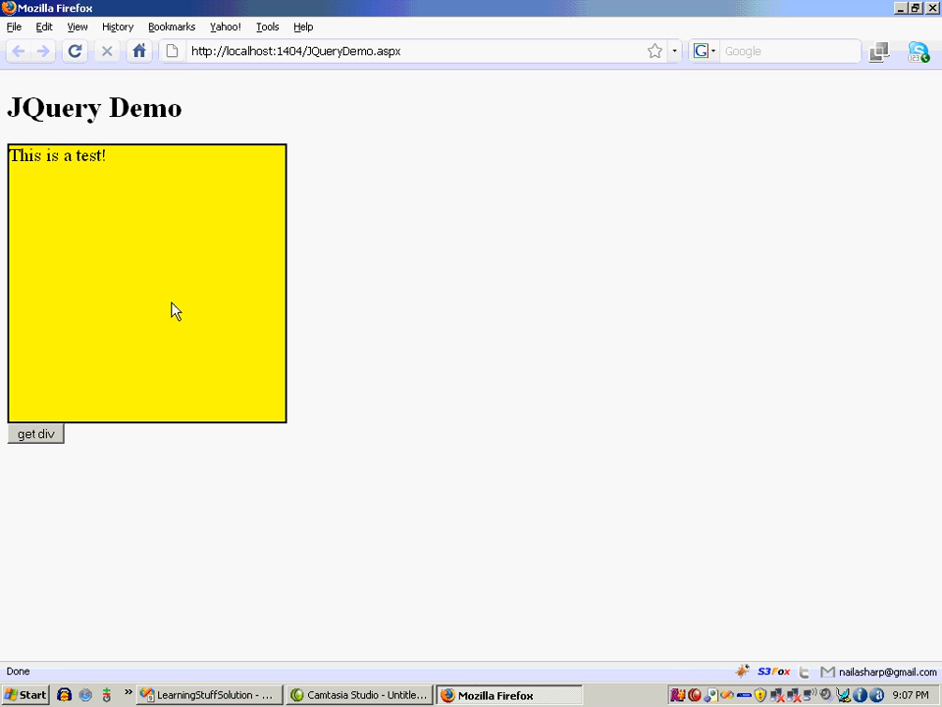
left_click(36, 435)
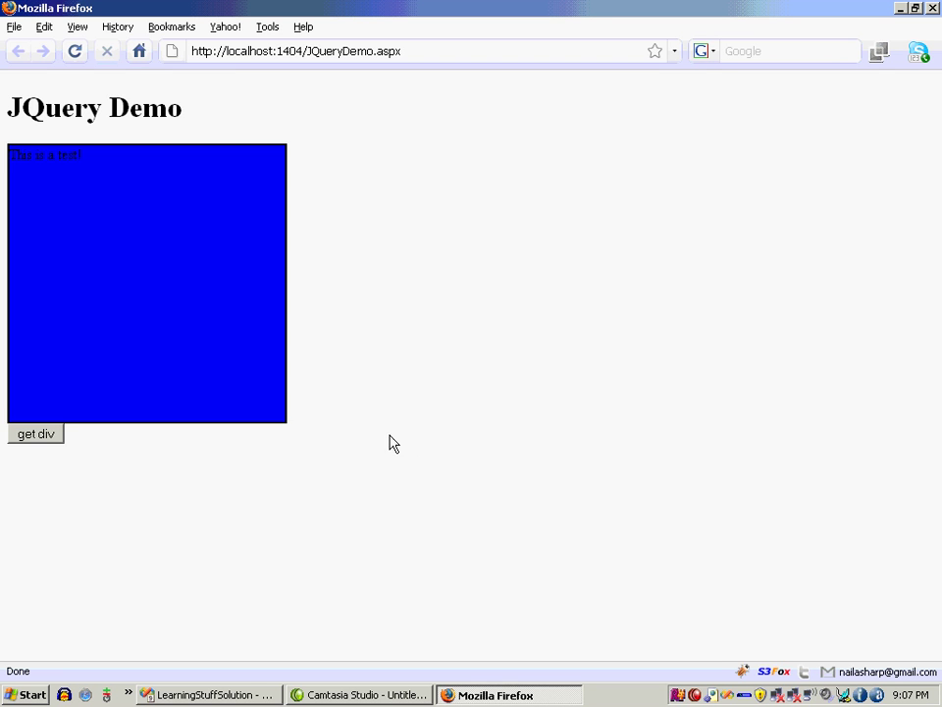
left_click(209, 694)
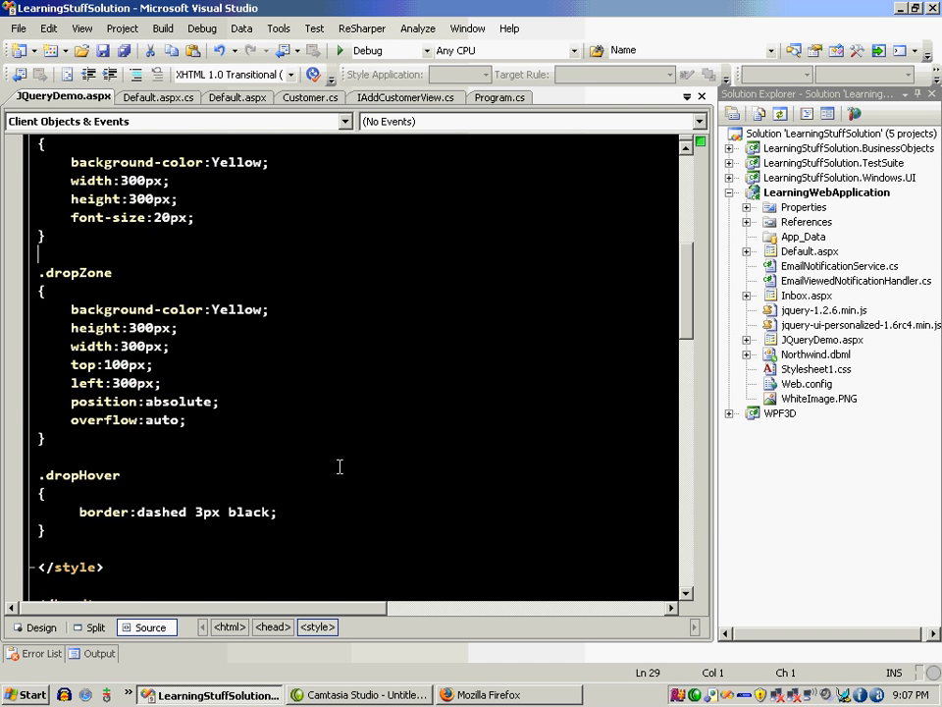
scroll("down", 3)
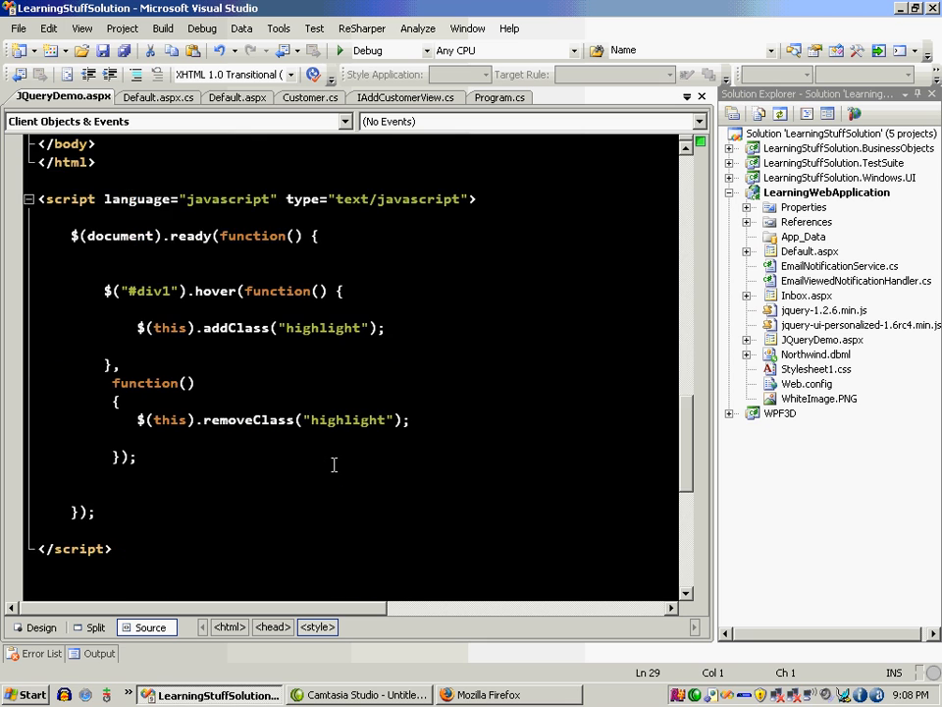